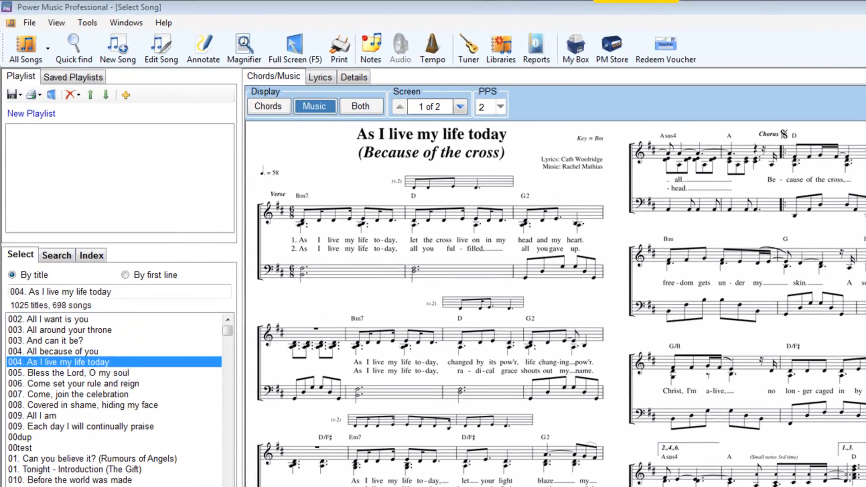
Step: Start a new song and load the This is a realm of Your glory PDF for import
click(115, 45)
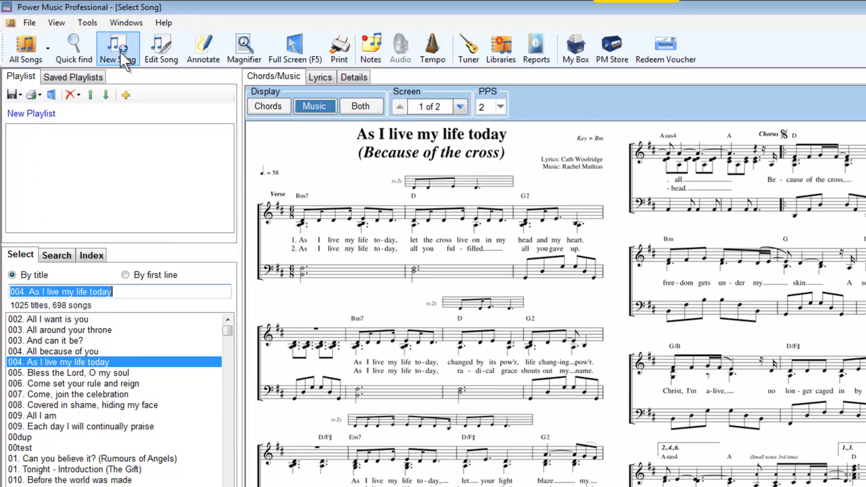
click(117, 44)
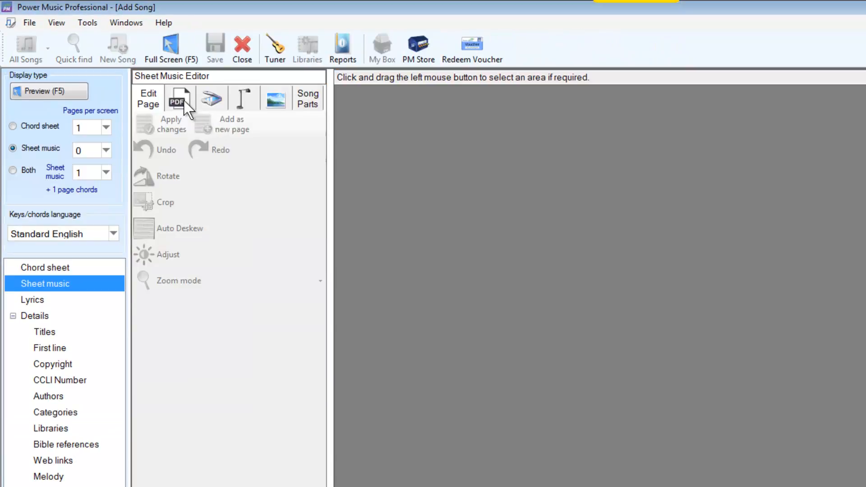
click(178, 95)
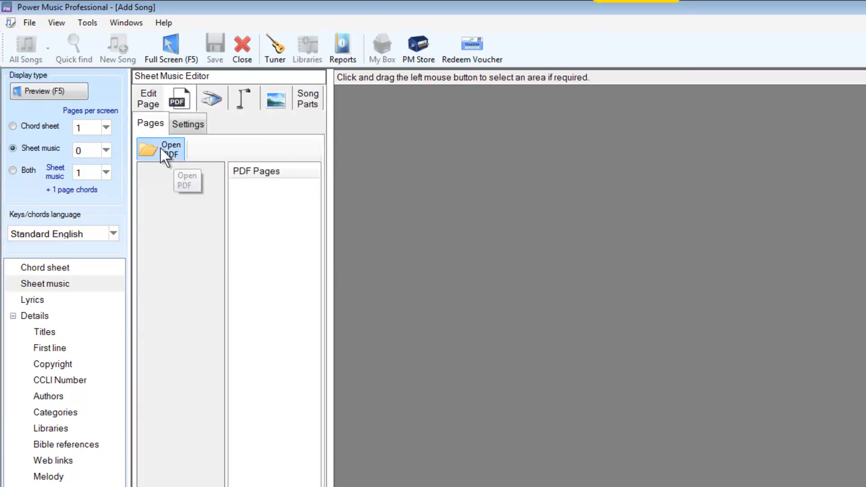
click(160, 149)
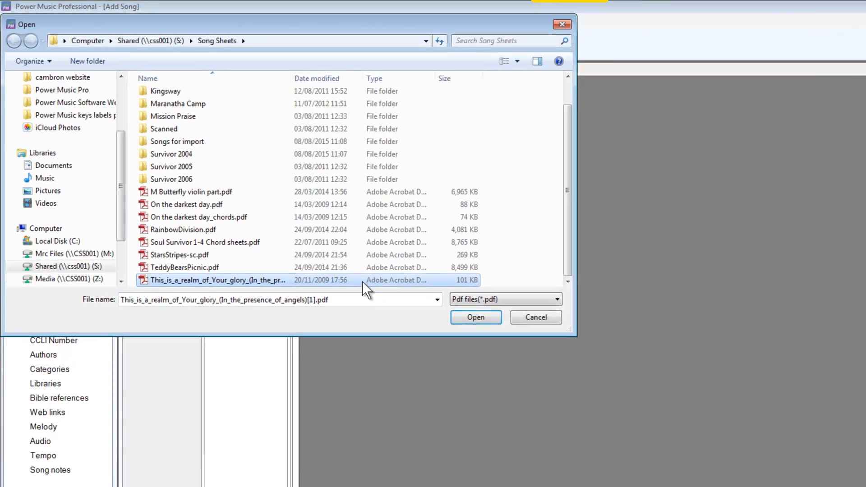
click(476, 317)
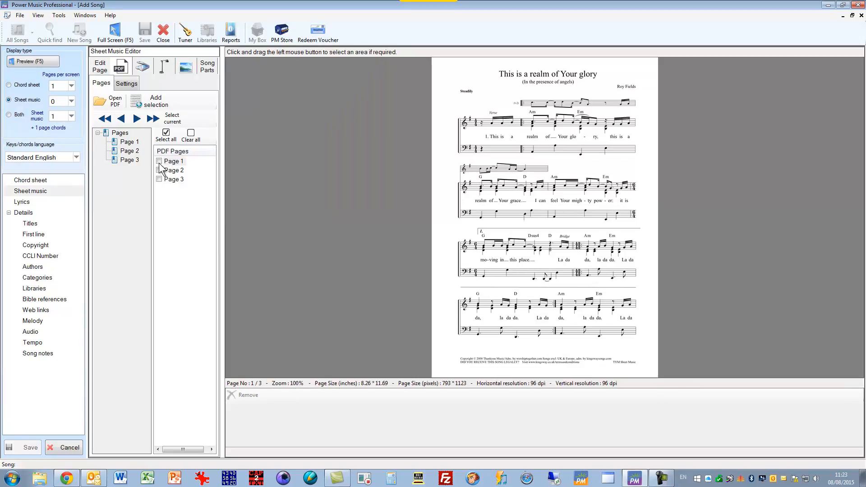
Step: Tick all three PDF pages and add them to the song as sheet music
click(166, 132)
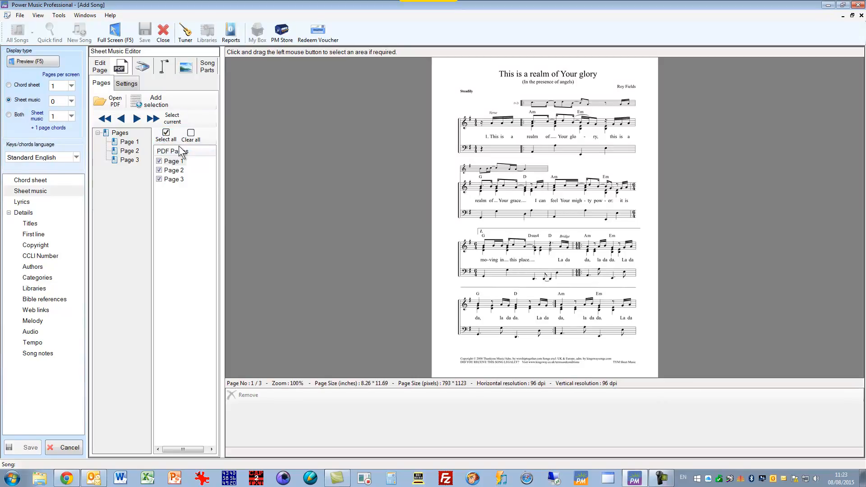
click(155, 101)
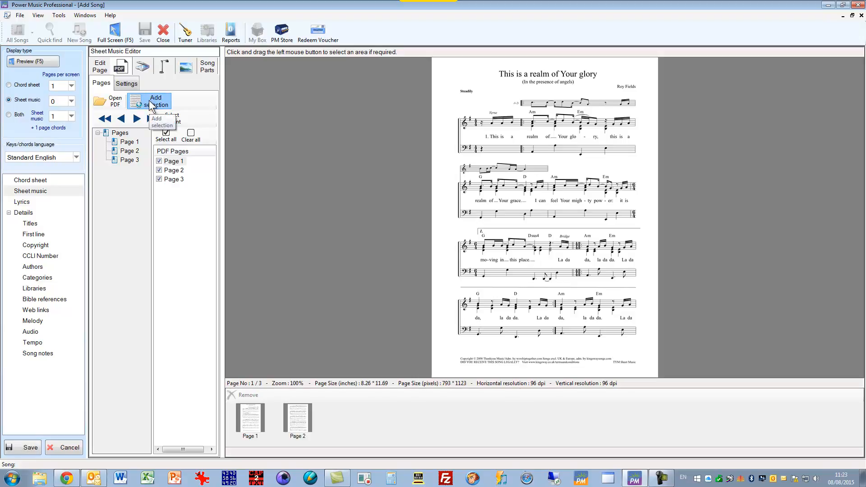
click(152, 102)
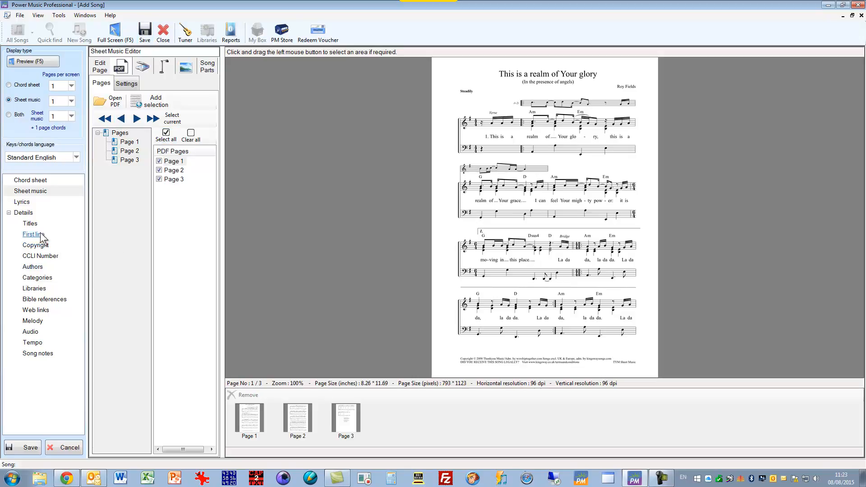
Step: Cancel the title prompt and close the new song editor, discarding changes
click(30, 224)
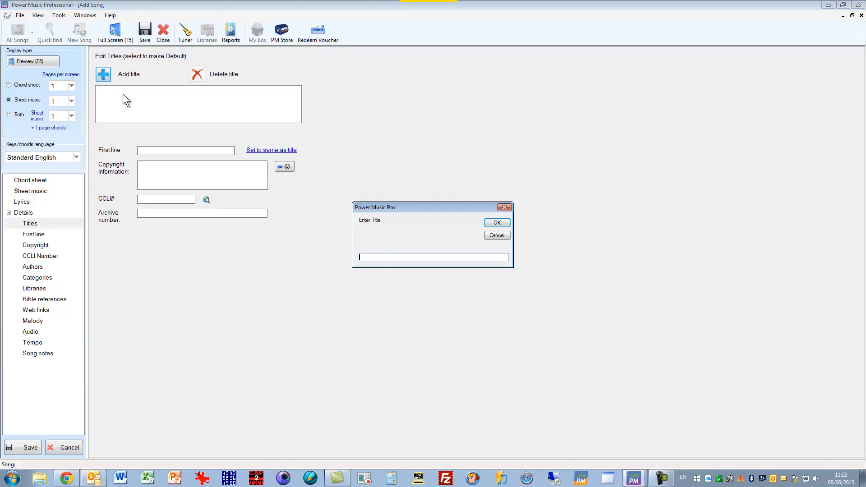
mouse_move(448, 280)
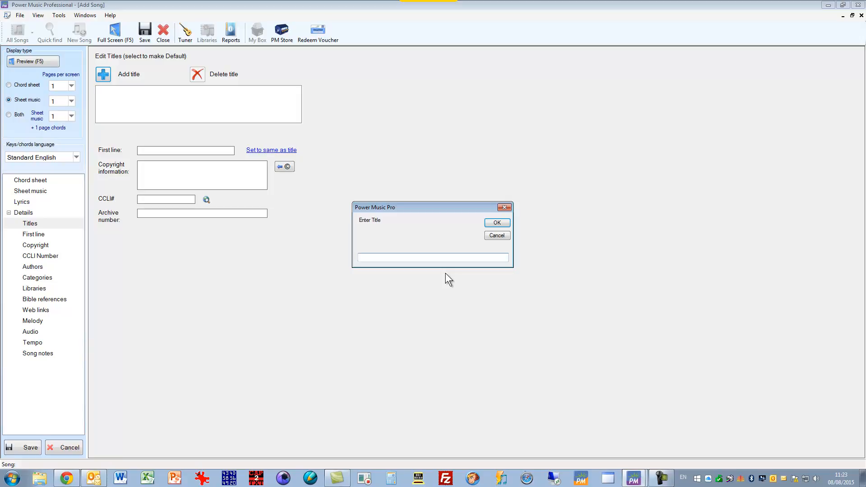
click(497, 236)
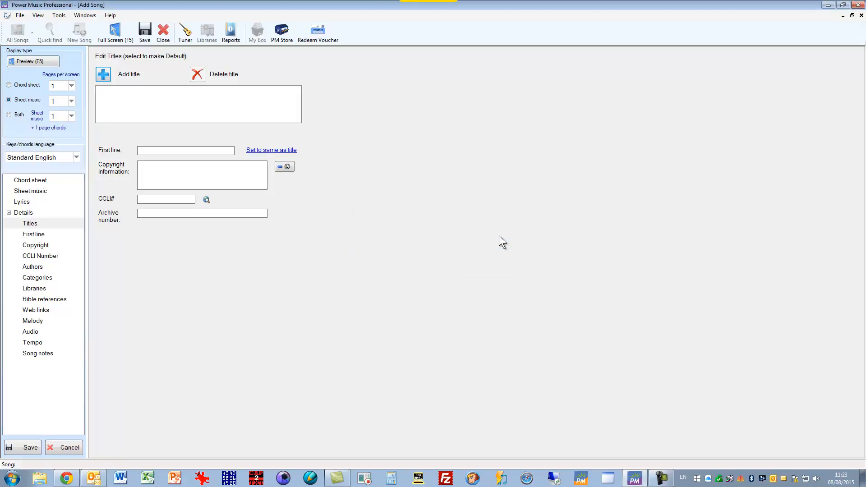
click(162, 29)
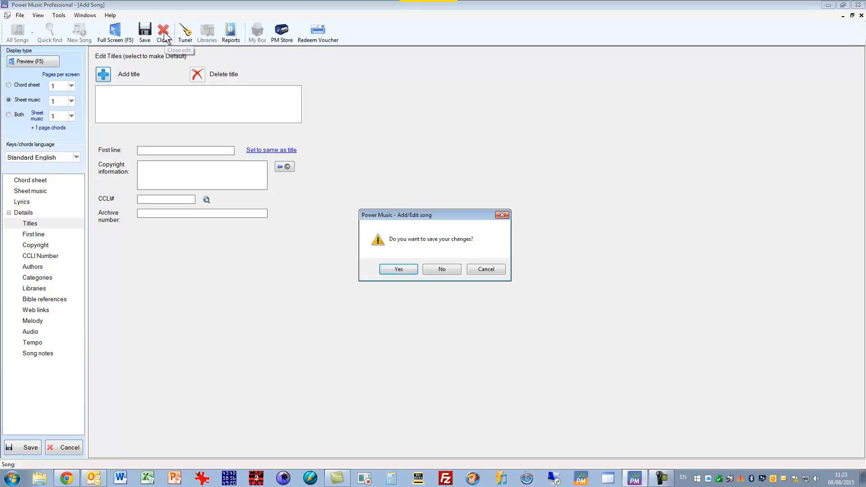
click(441, 269)
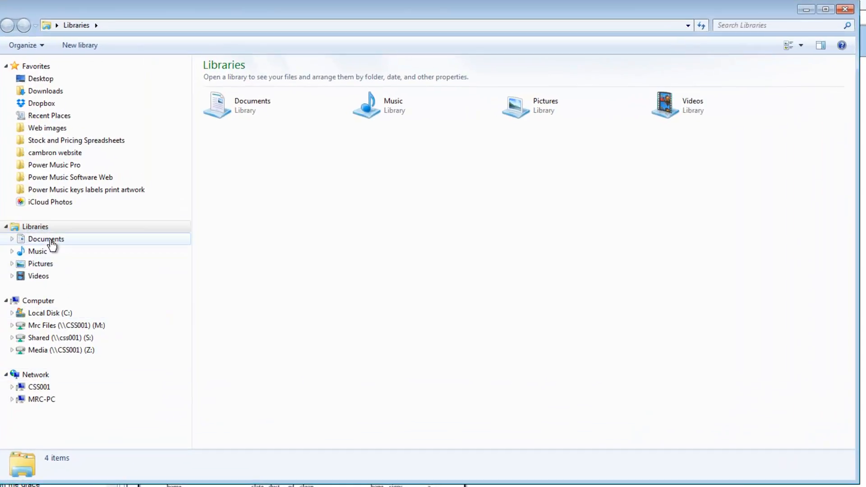
Step: Open the Documents library to reach the _Songs for import folder
double_click(46, 239)
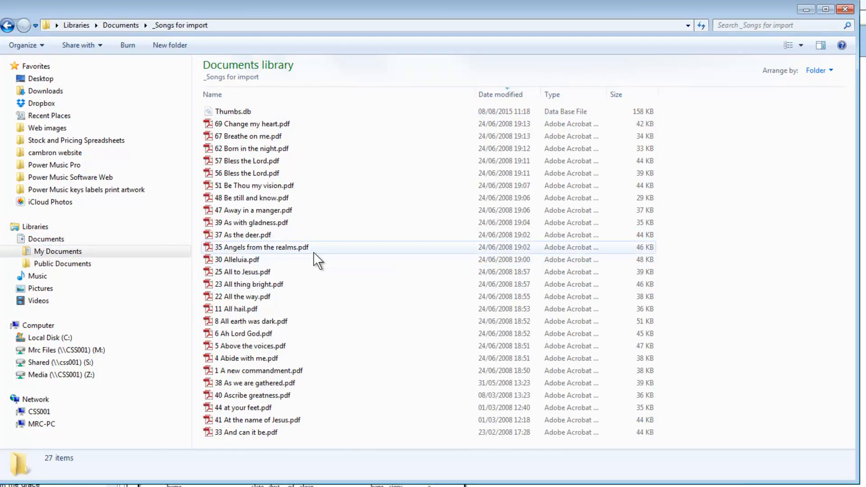
mouse_move(296, 231)
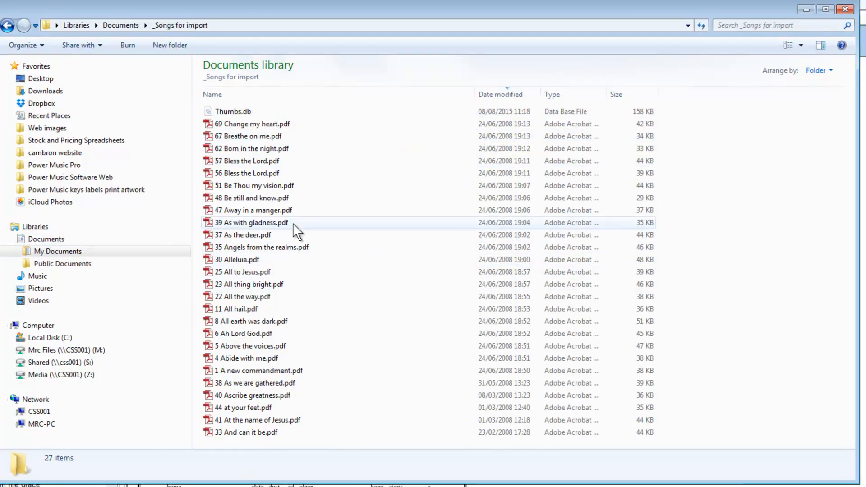
mouse_move(294, 230)
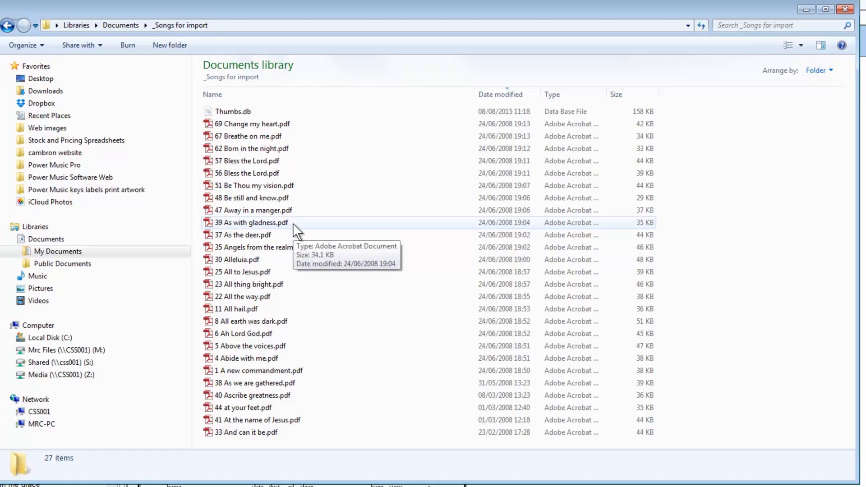
mouse_move(266, 131)
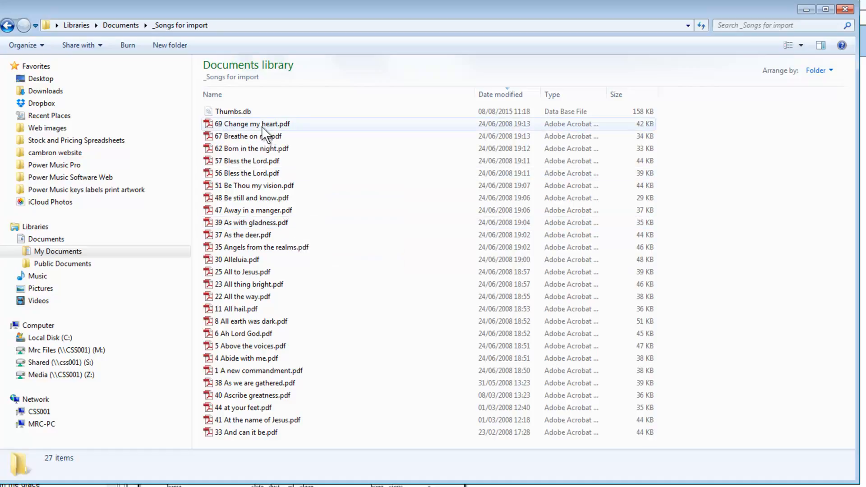
mouse_move(332, 389)
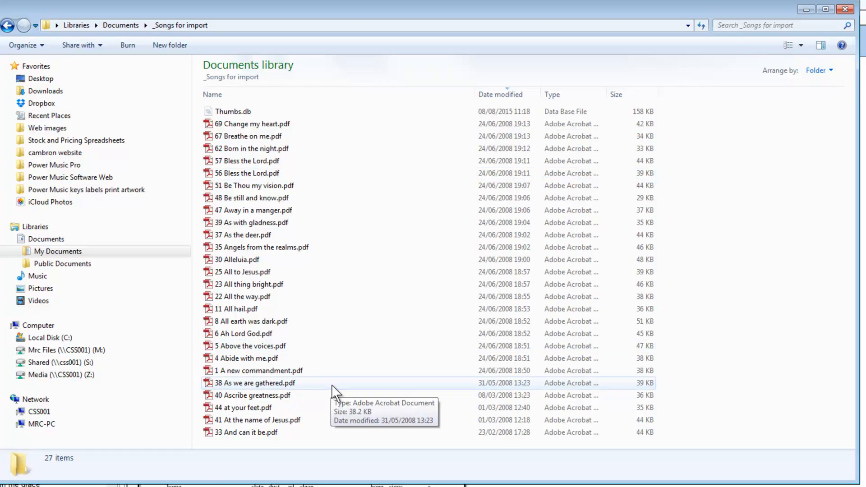
mouse_move(226, 289)
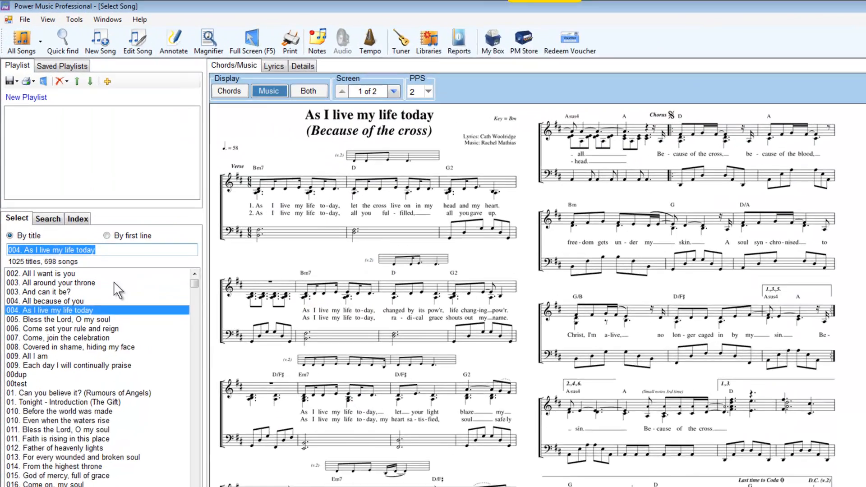
Step: Start File > Multiple PDF import for one song per file and confirm the warning
click(25, 20)
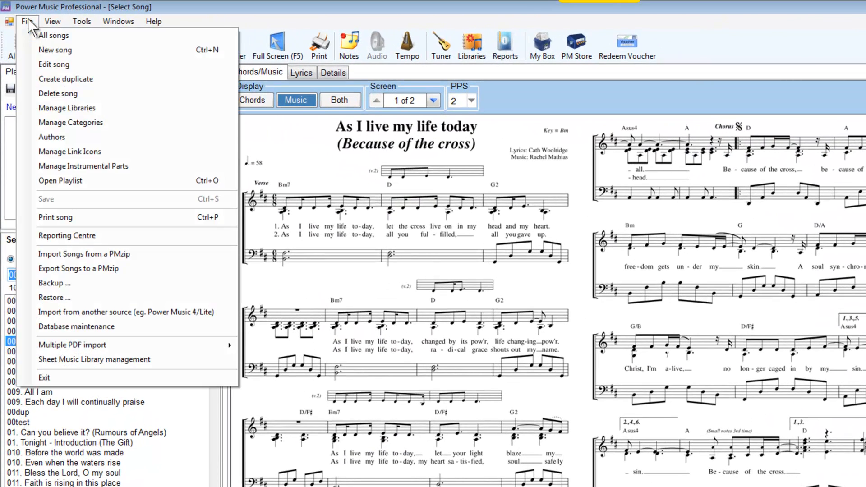
mouse_move(59, 345)
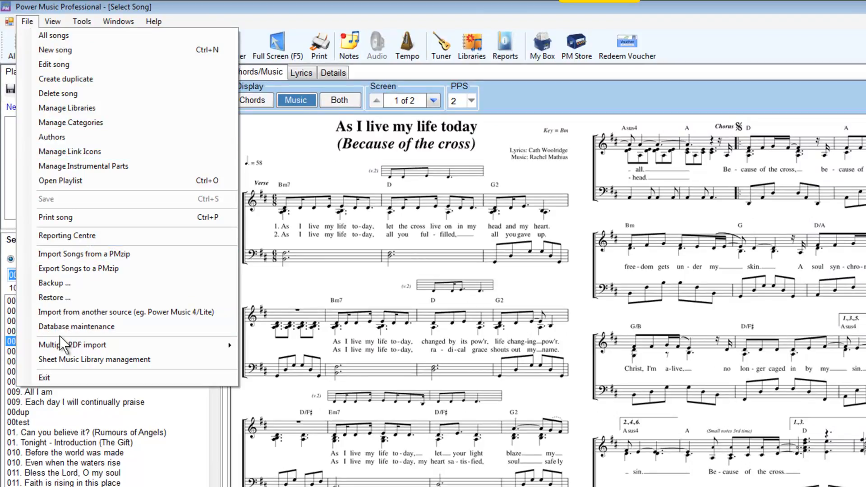
mouse_move(72, 344)
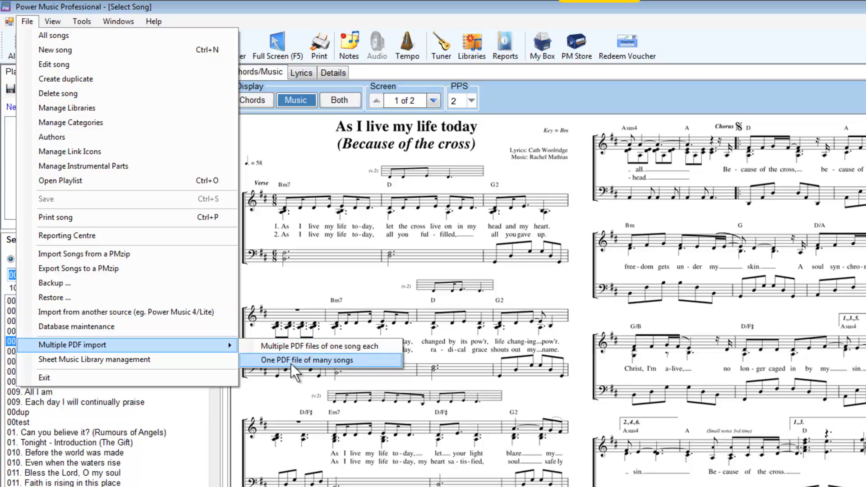
mouse_move(298, 350)
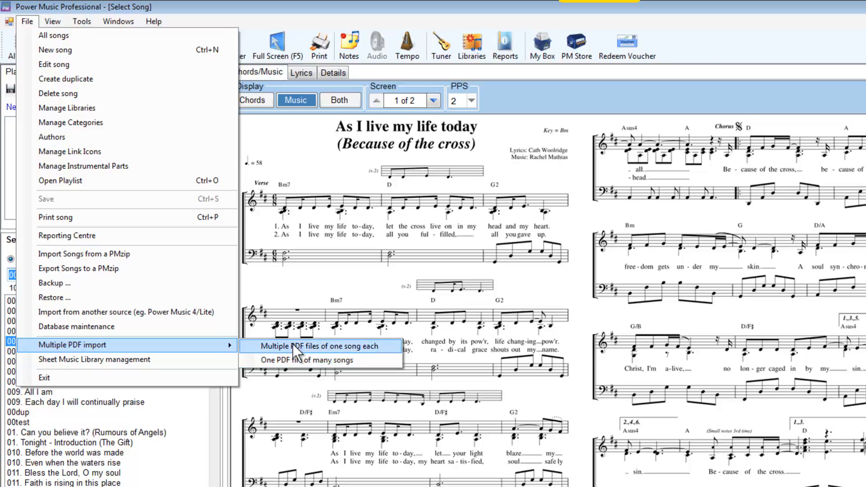
click(320, 346)
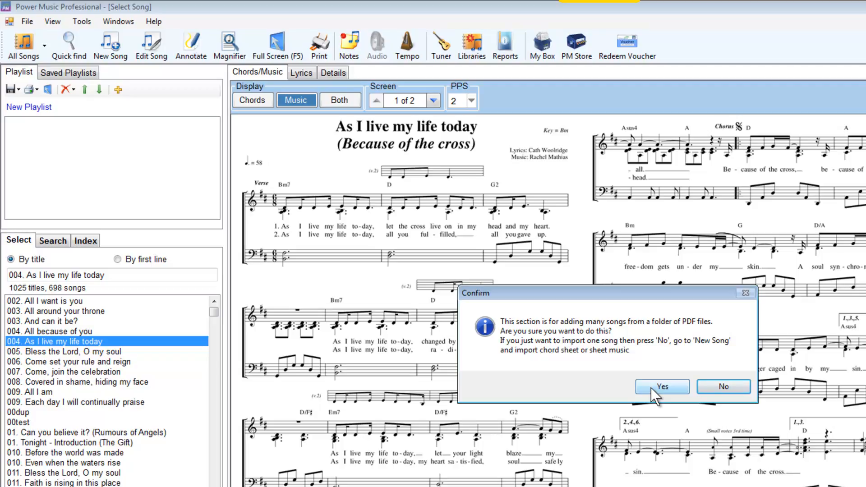
mouse_move(666, 395)
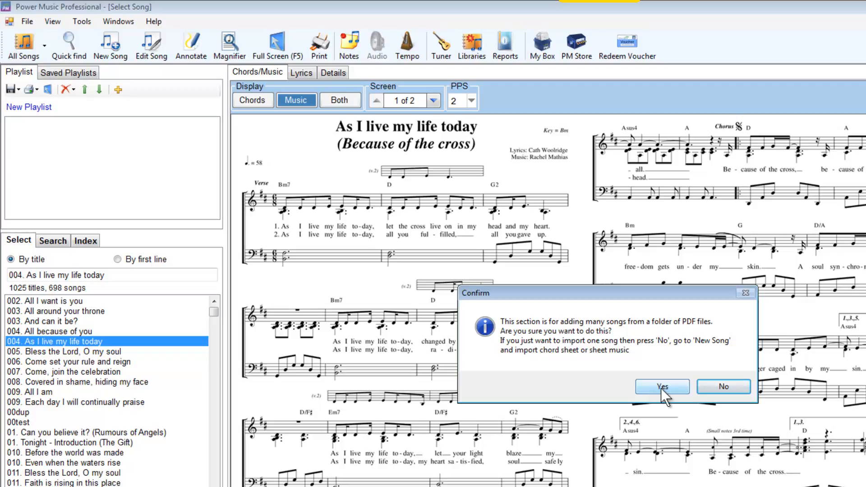
click(662, 386)
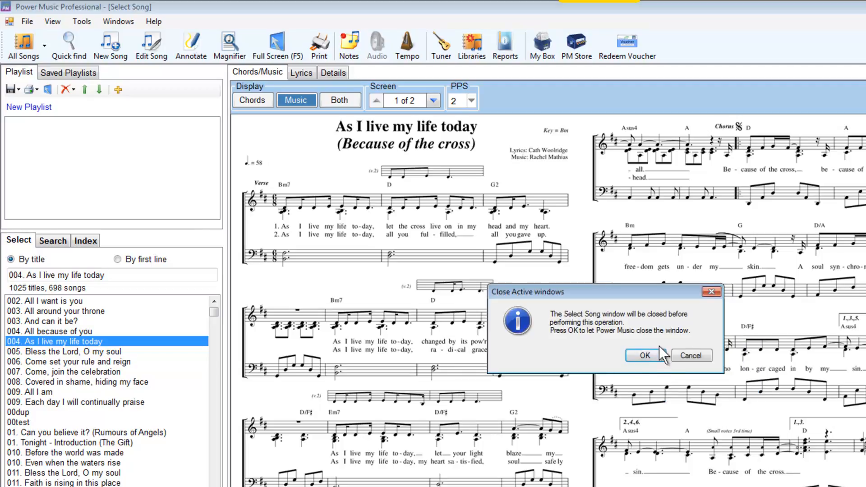
mouse_move(648, 362)
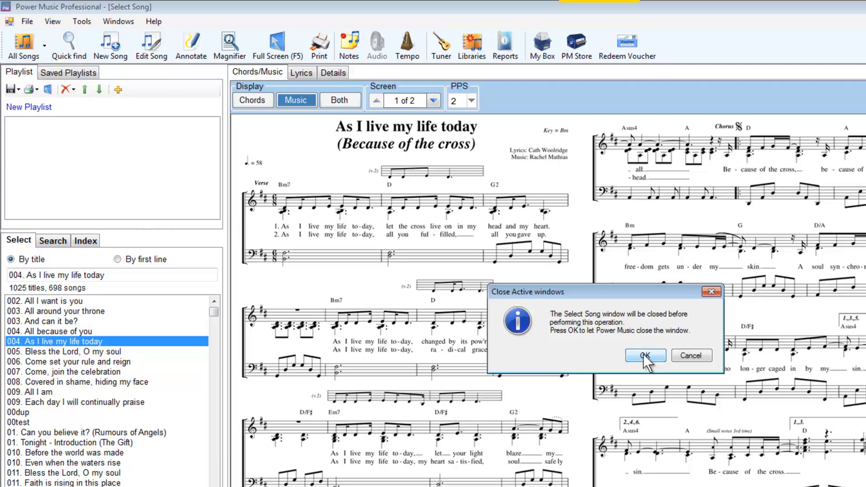
Step: Allow the song list to close and choose _Songs for import as the source folder
click(644, 356)
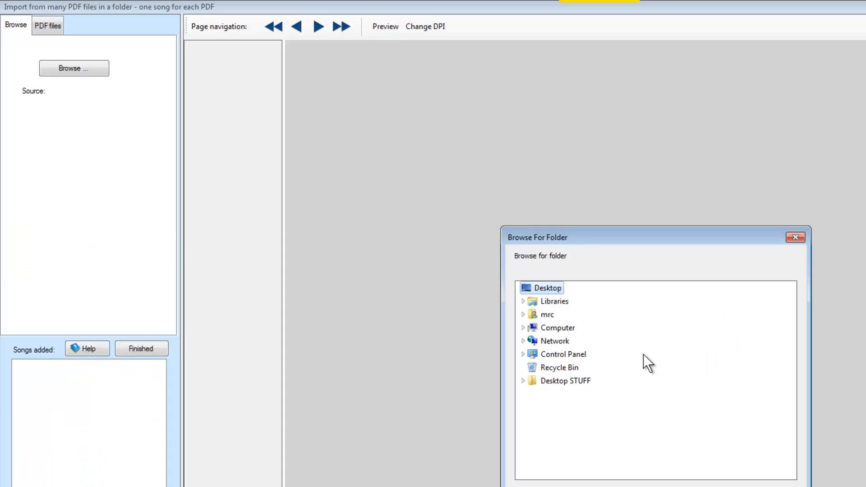
mouse_move(533, 347)
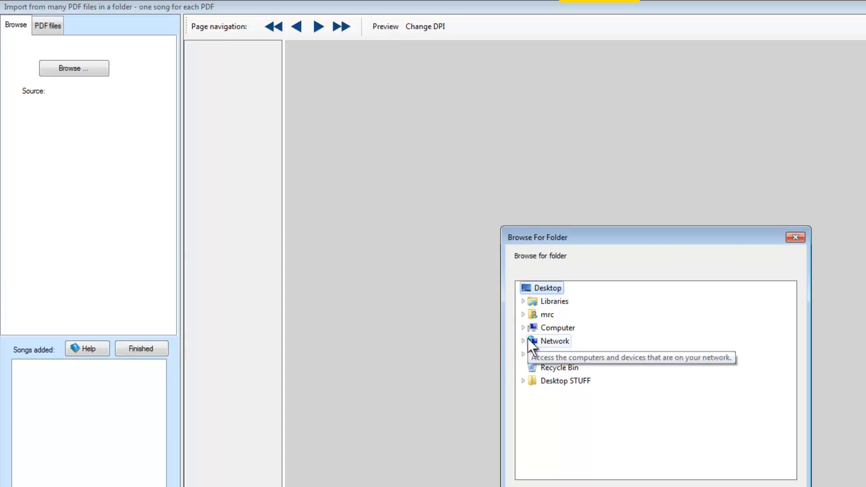
click(522, 301)
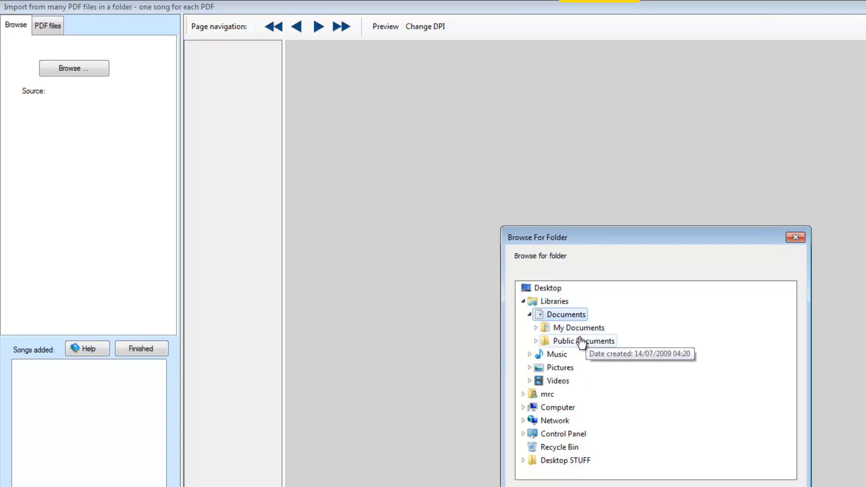
click(535, 327)
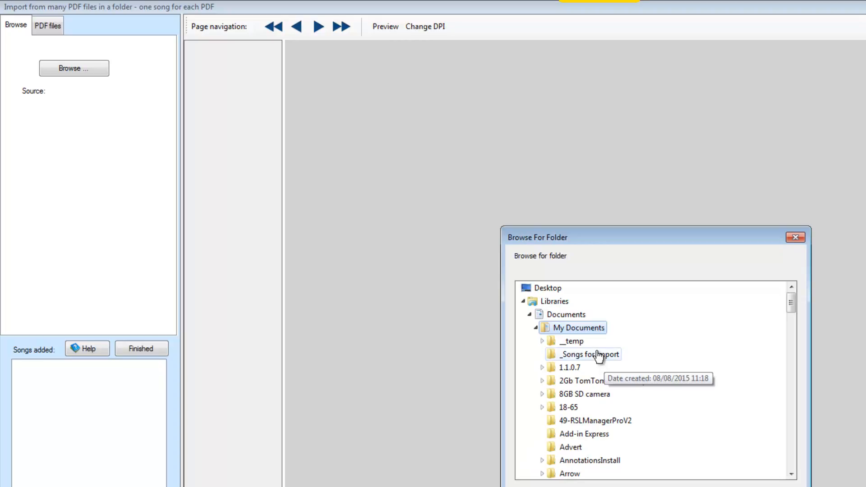
click(585, 353)
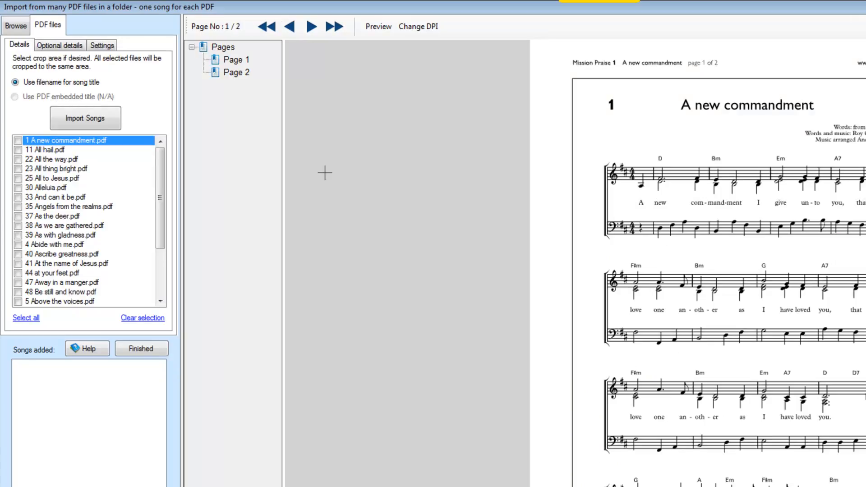
mouse_move(59, 306)
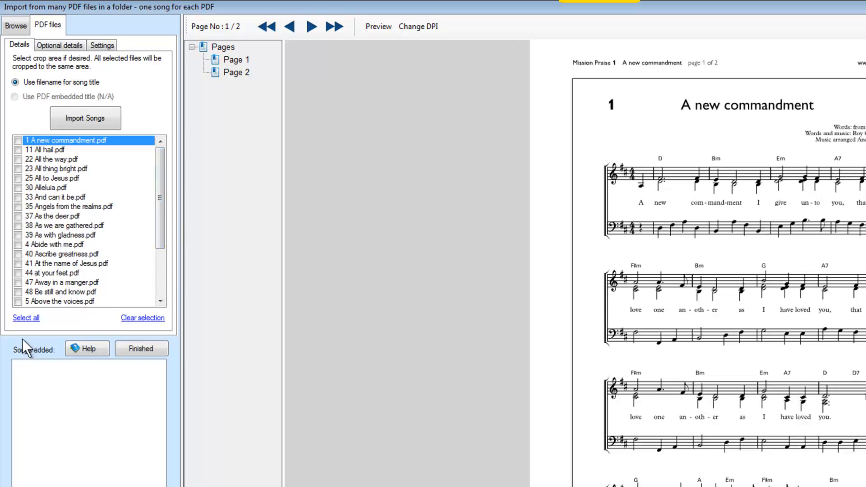
Step: Tick every PDF song for import and preview As the deer
click(25, 317)
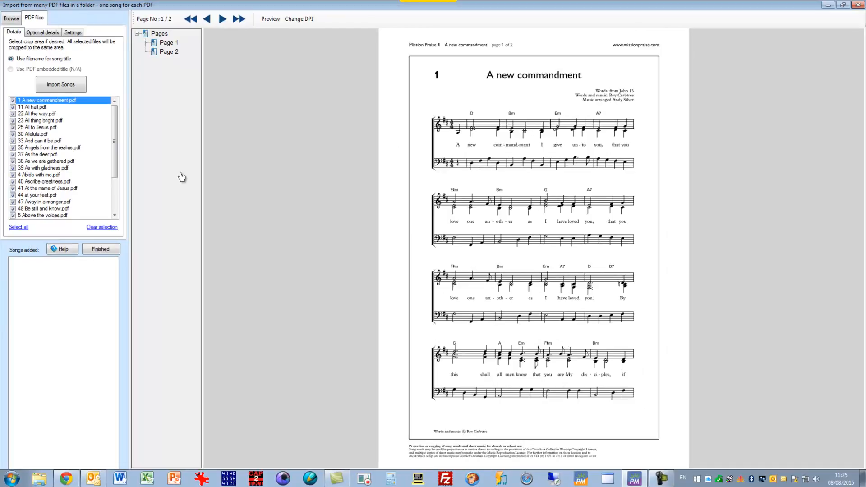
click(36, 155)
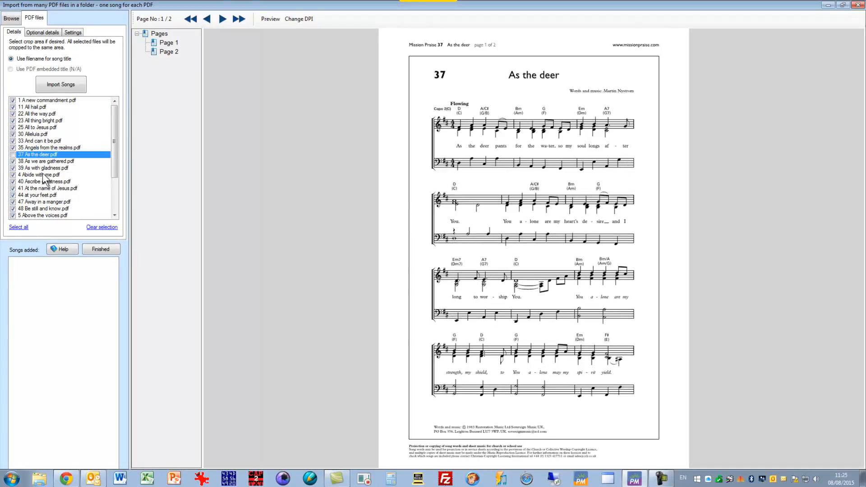
click(35, 195)
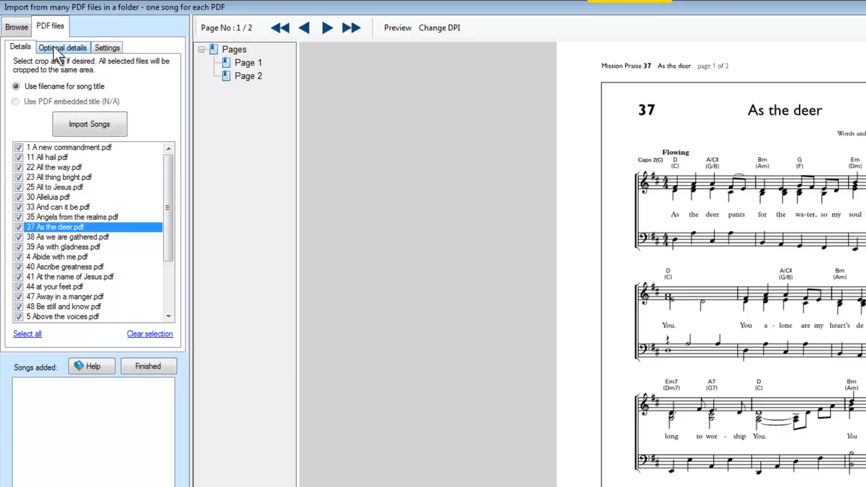
Step: Show the Optional details for pages per screen, sub-folder, library and categories
click(62, 47)
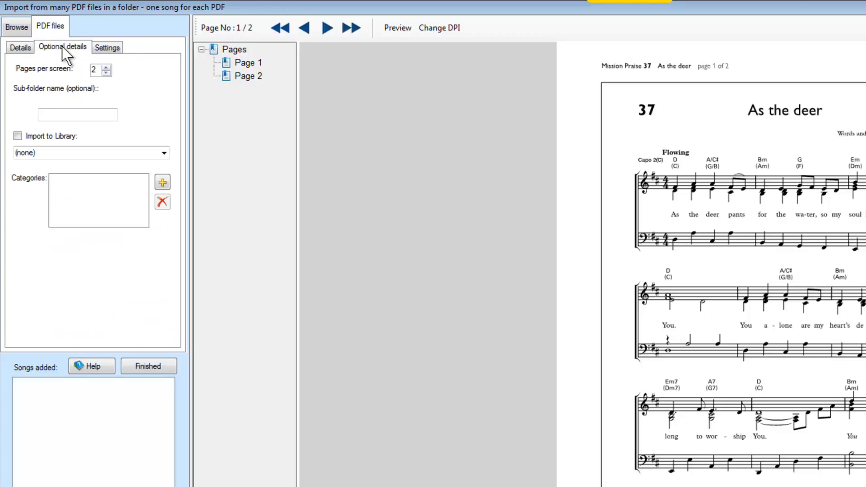
mouse_move(95, 70)
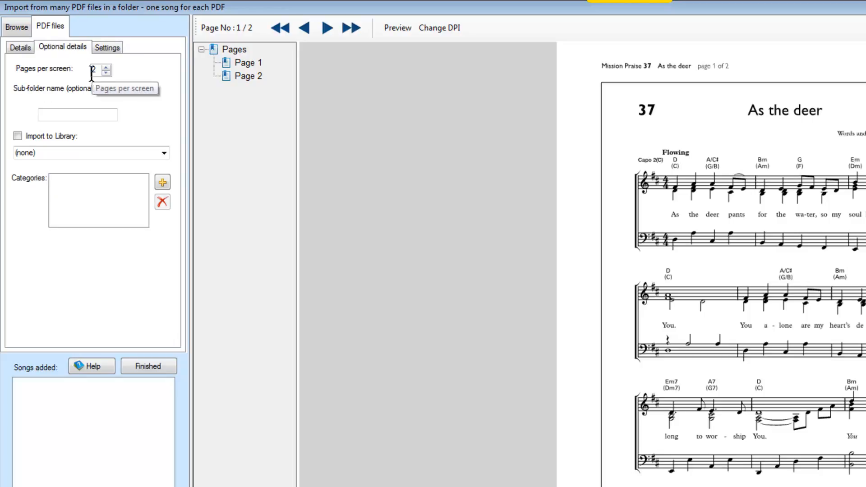
mouse_move(149, 105)
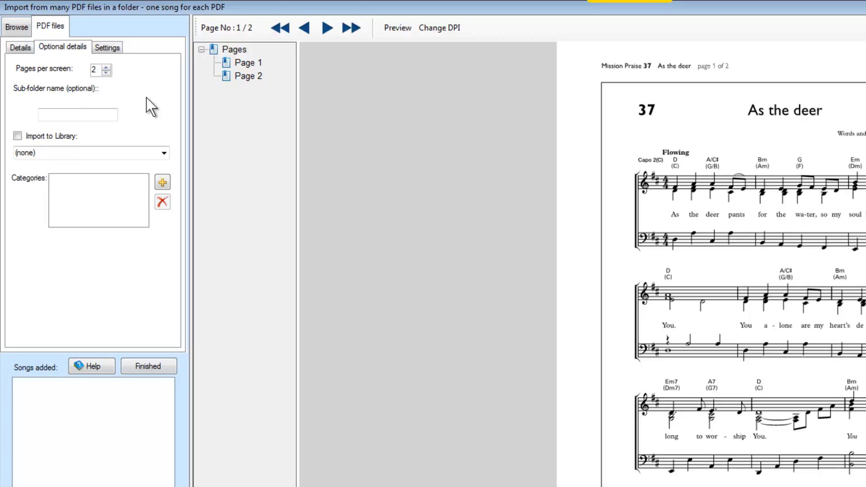
mouse_move(112, 109)
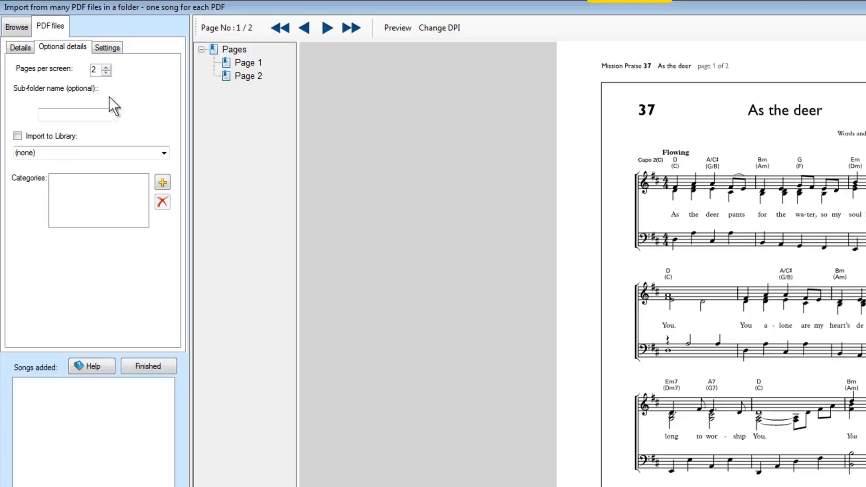
mouse_move(108, 72)
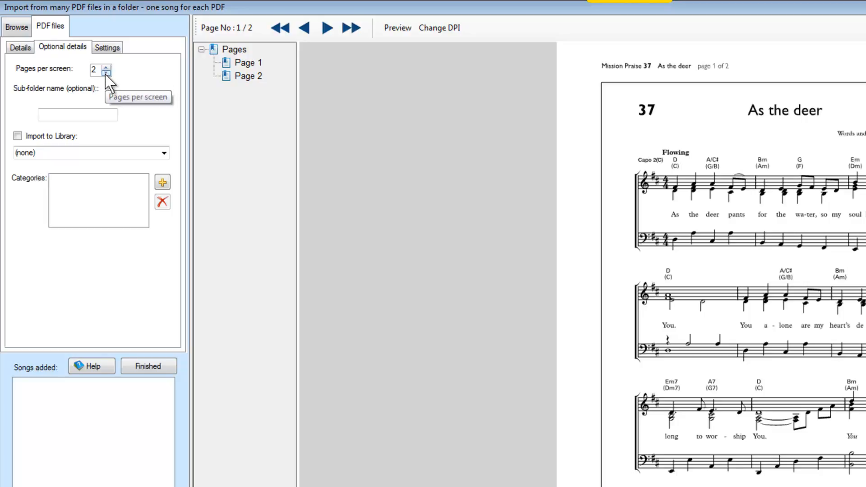
mouse_move(144, 103)
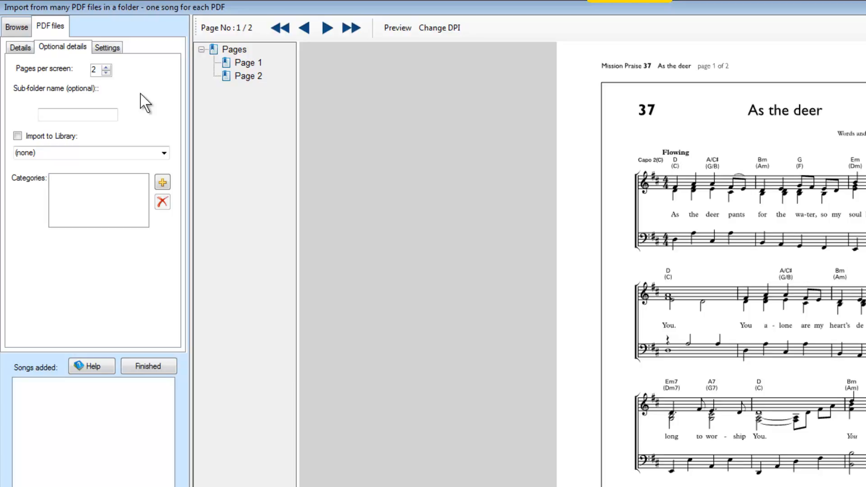
mouse_move(100, 110)
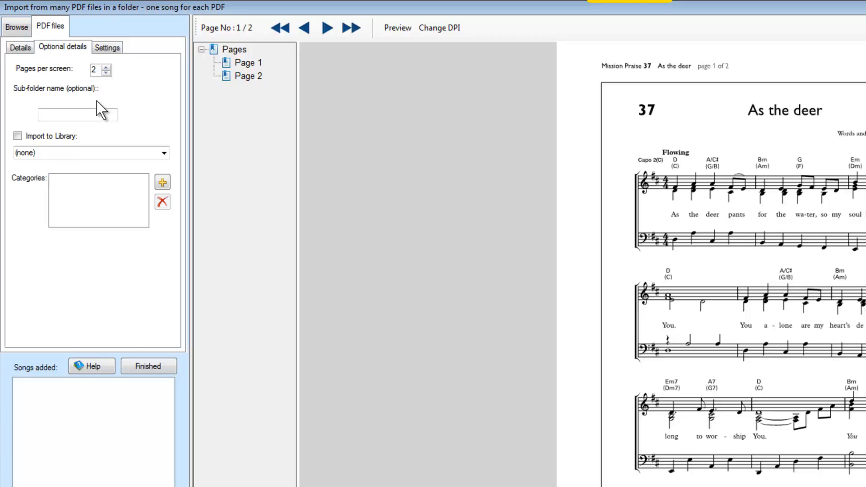
mouse_move(45, 107)
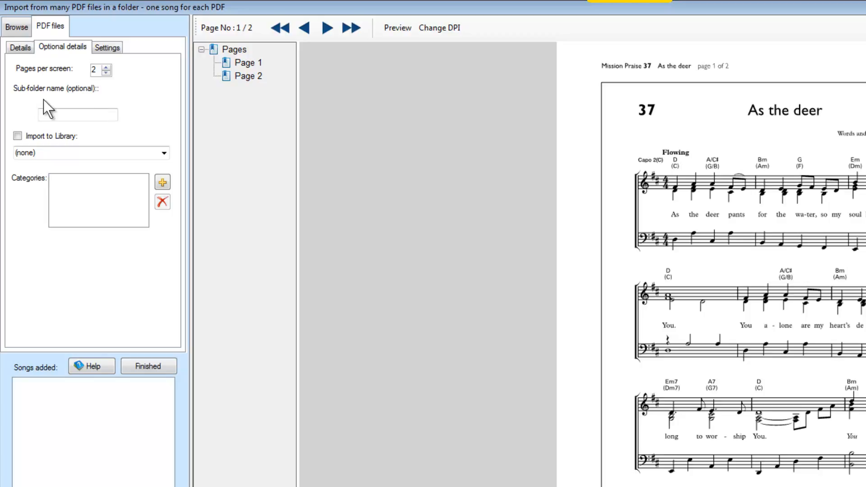
mouse_move(69, 109)
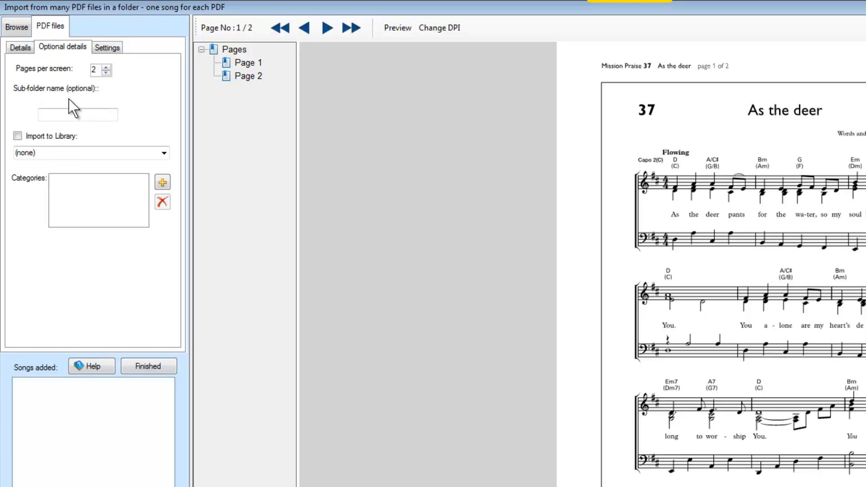
mouse_move(38, 102)
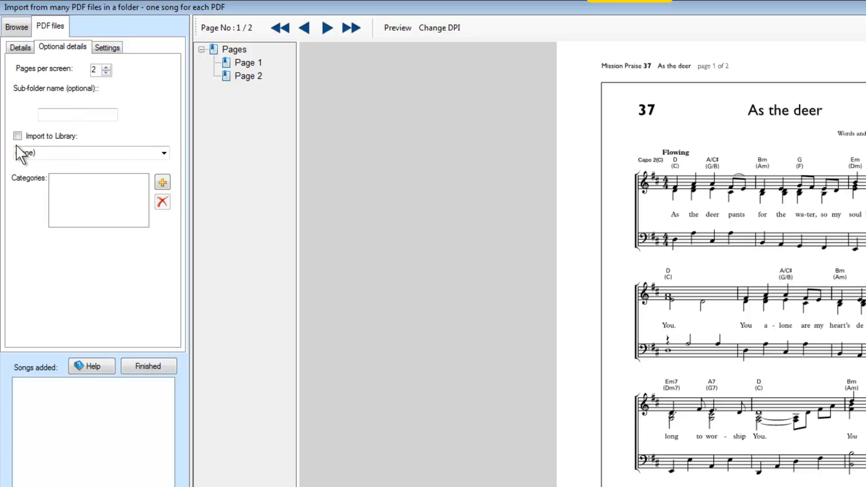
Step: Enable Import to Library and choose the New Songs August library
click(17, 136)
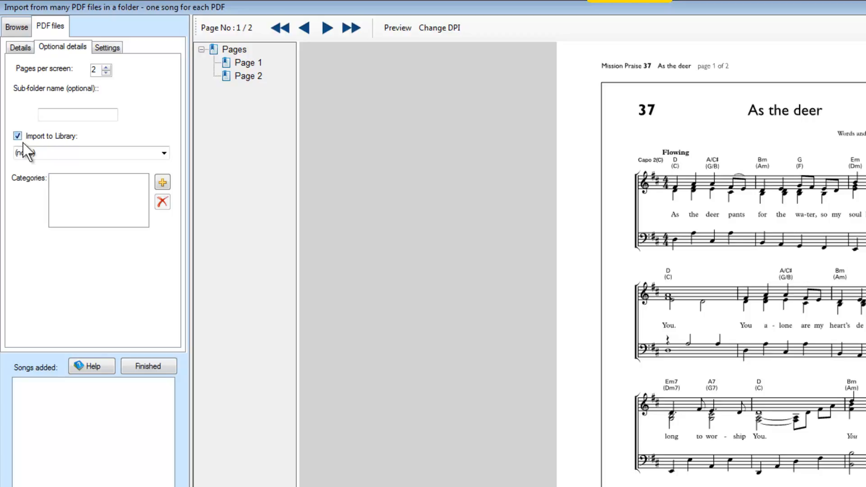
click(162, 152)
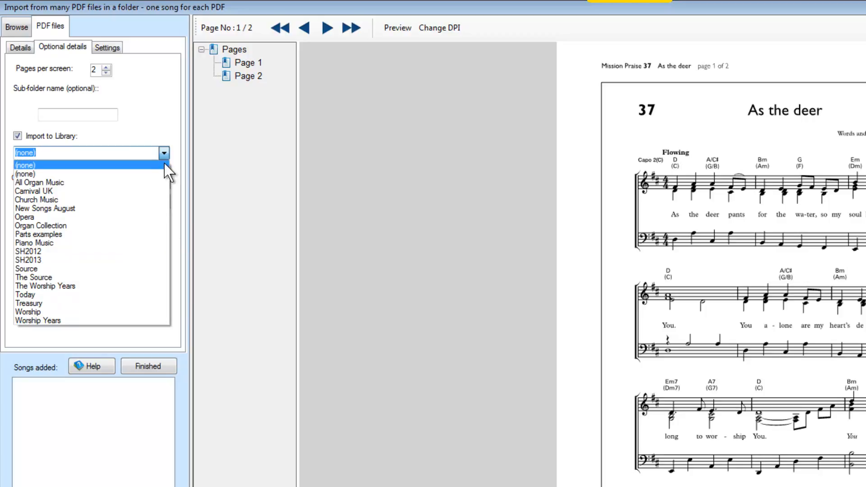
mouse_move(90, 209)
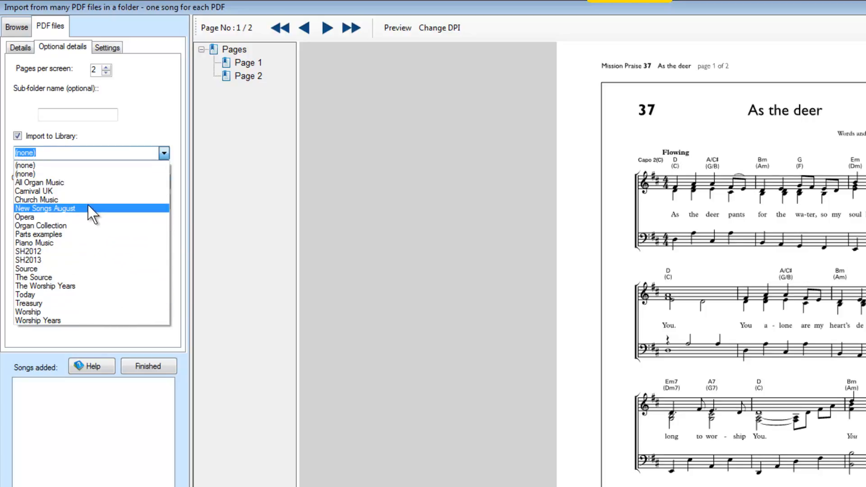
click(45, 208)
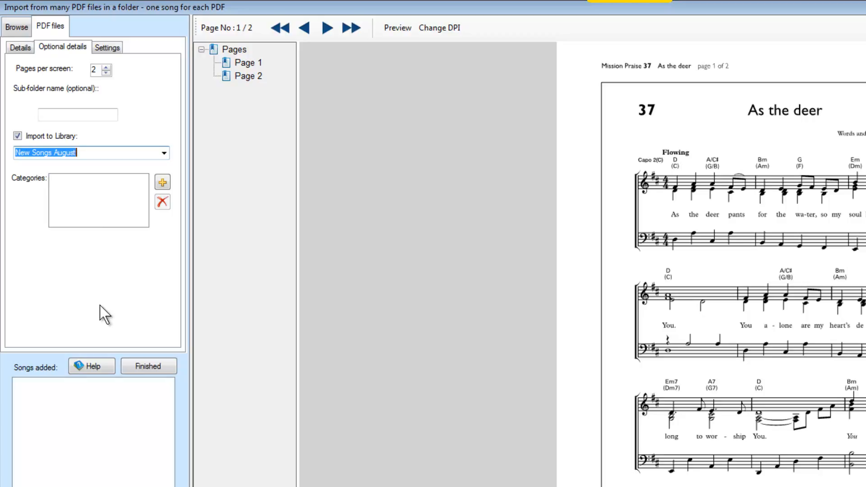
mouse_move(144, 247)
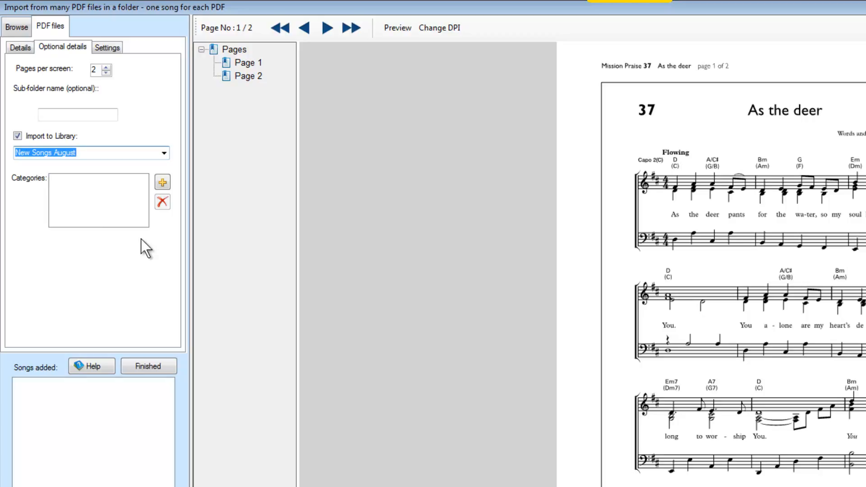
Step: Assign the Church category to the imported songs
click(162, 182)
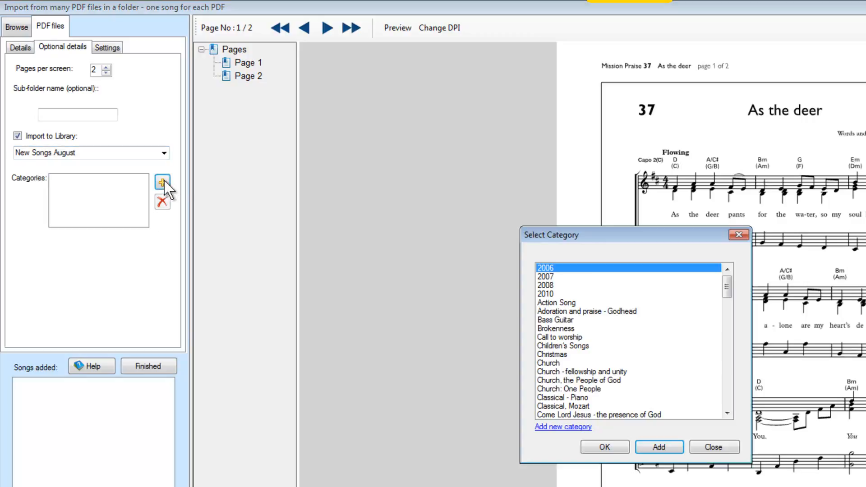
click(549, 363)
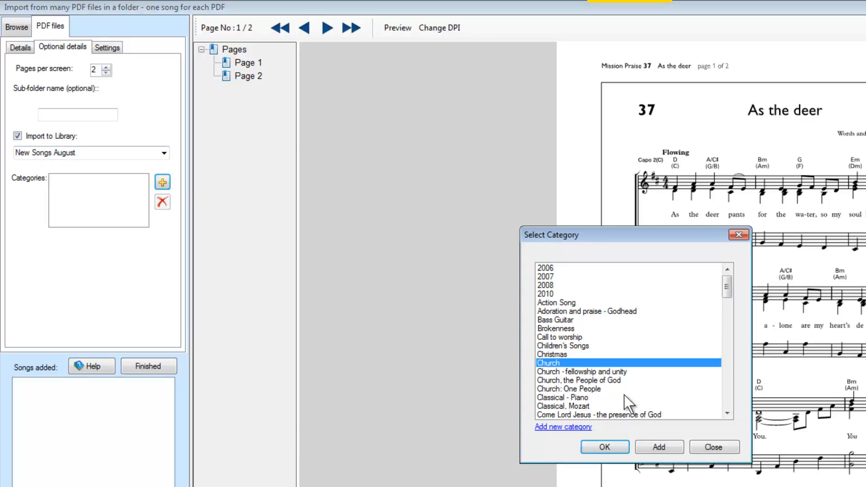
click(604, 446)
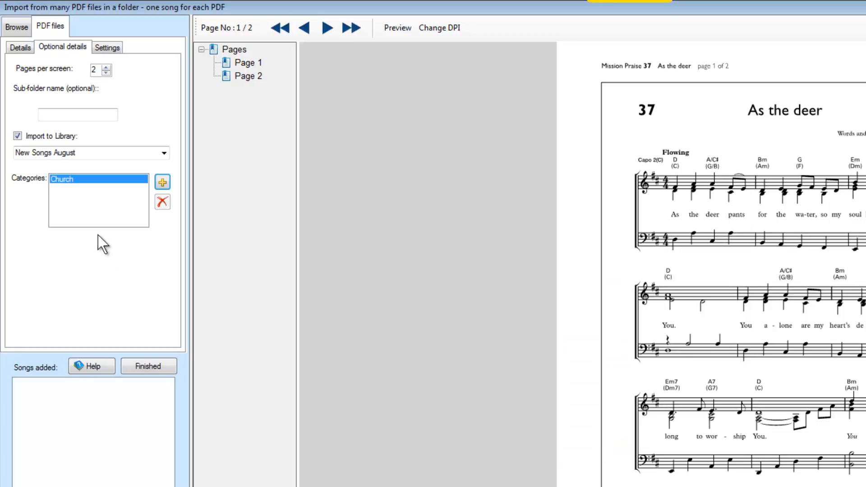
mouse_move(89, 253)
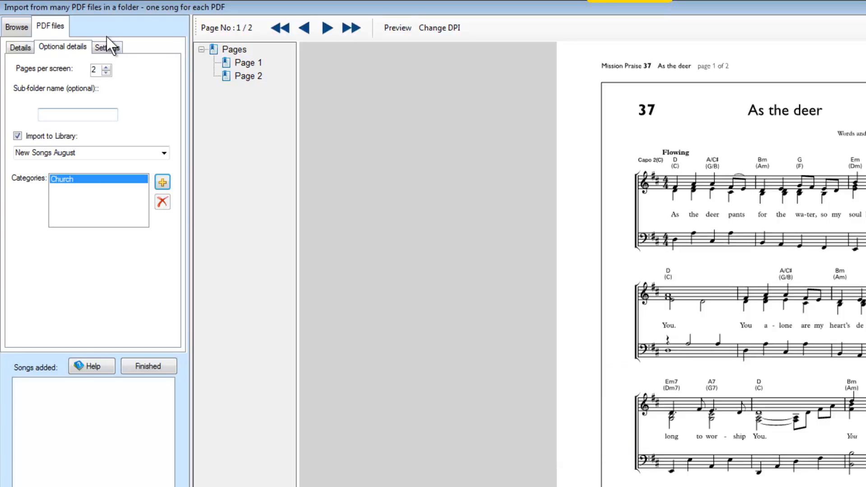
Step: Review the Settings, keeping 150 DPI, grayscale output and softening 3
click(107, 47)
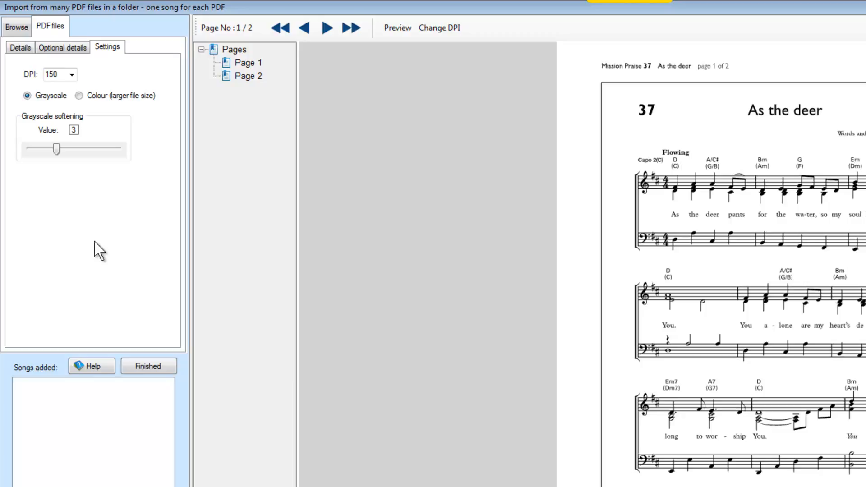
mouse_move(100, 84)
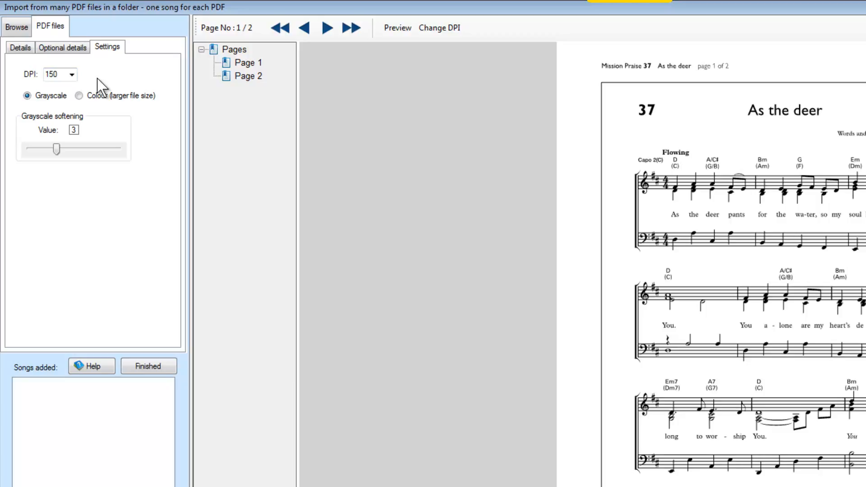
click(72, 73)
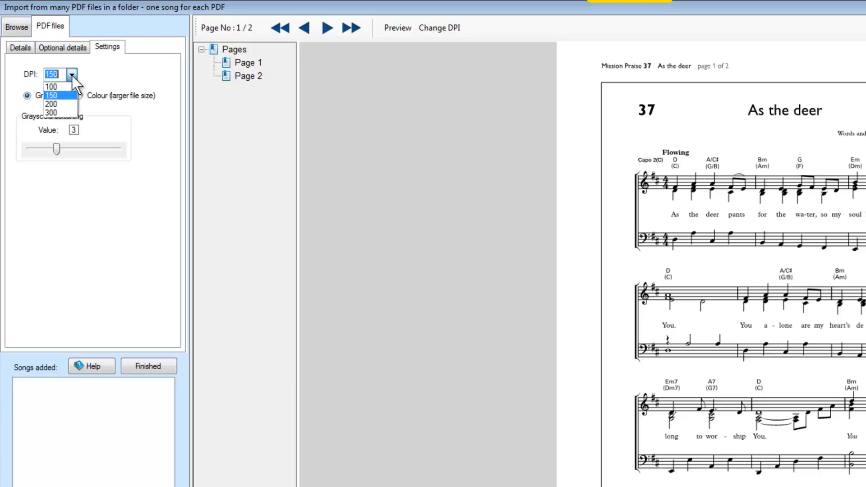
click(54, 95)
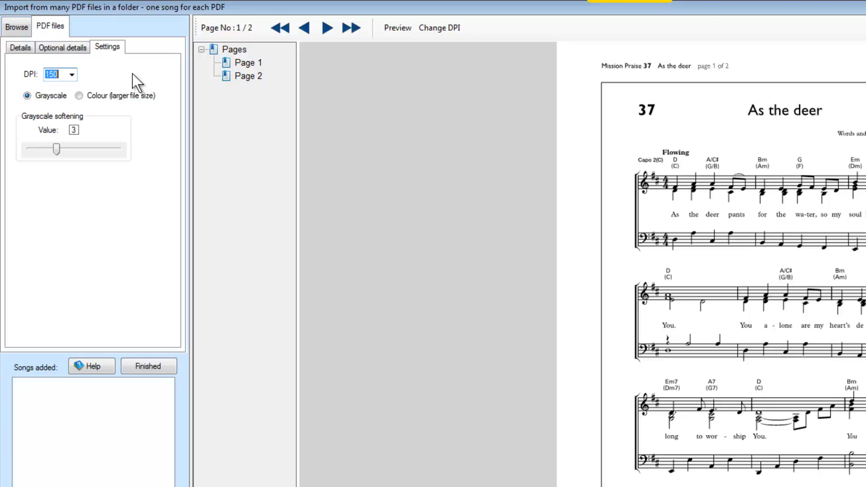
mouse_move(72, 77)
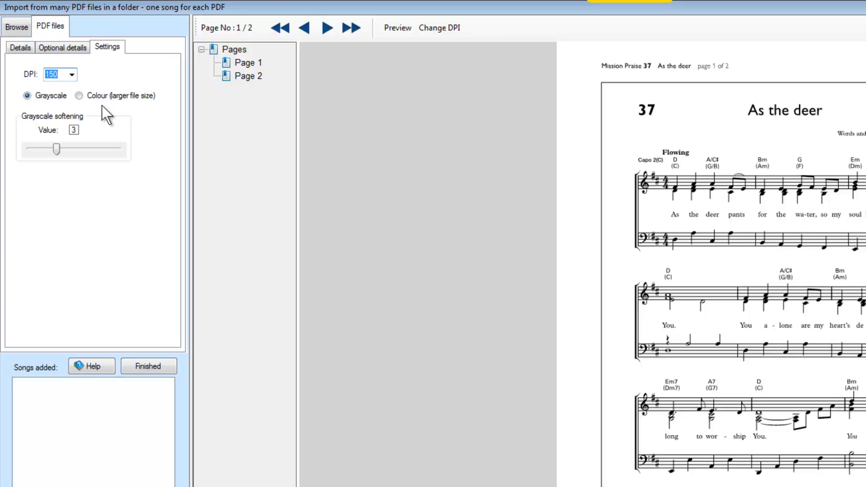
mouse_move(121, 119)
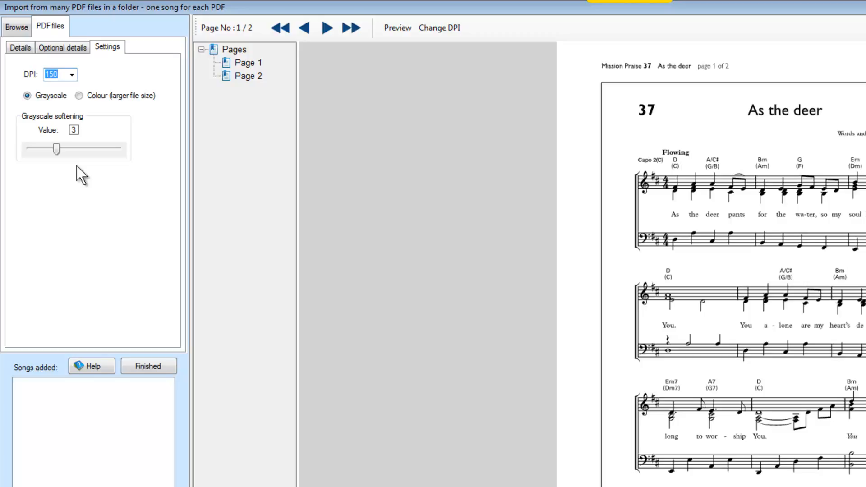
mouse_move(103, 193)
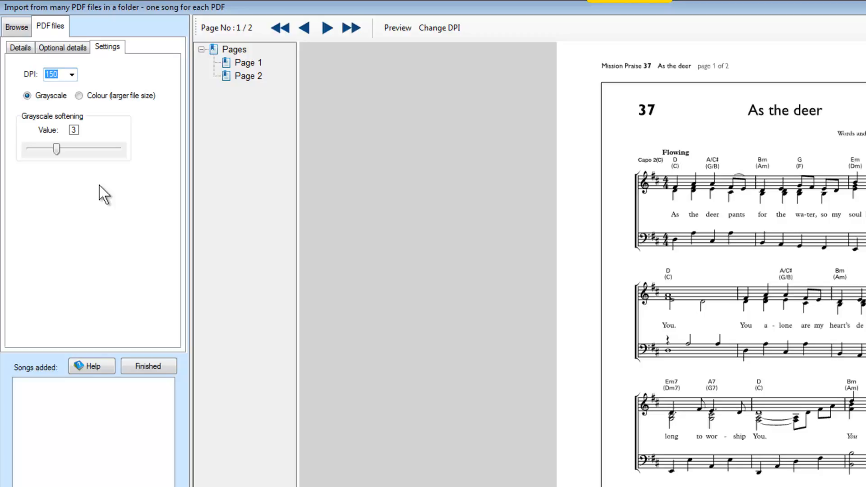
Step: Return to the Details file list and preview A new commandment
click(21, 48)
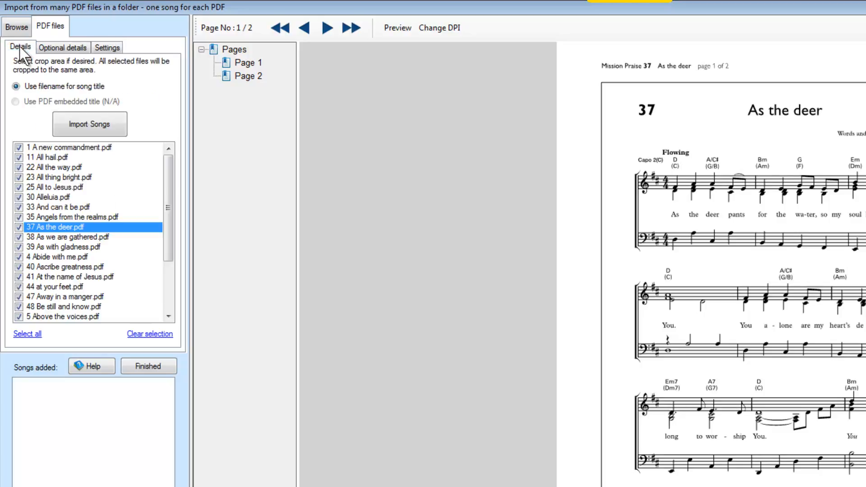
mouse_move(81, 168)
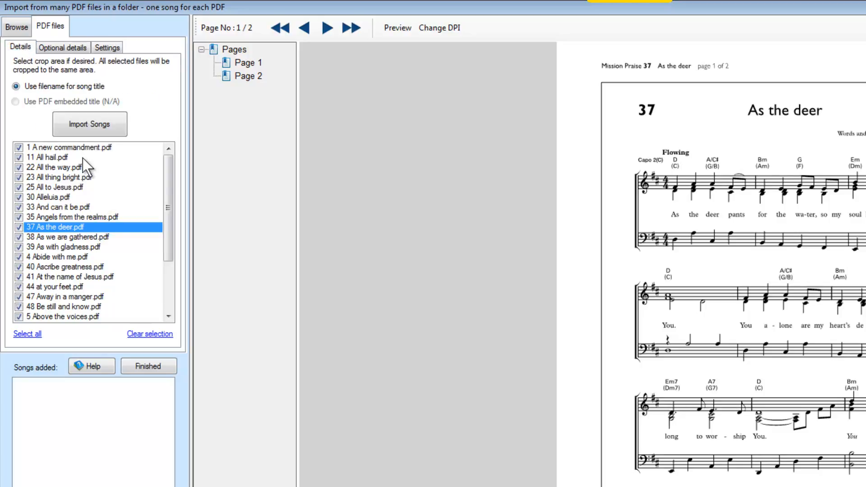
mouse_move(110, 277)
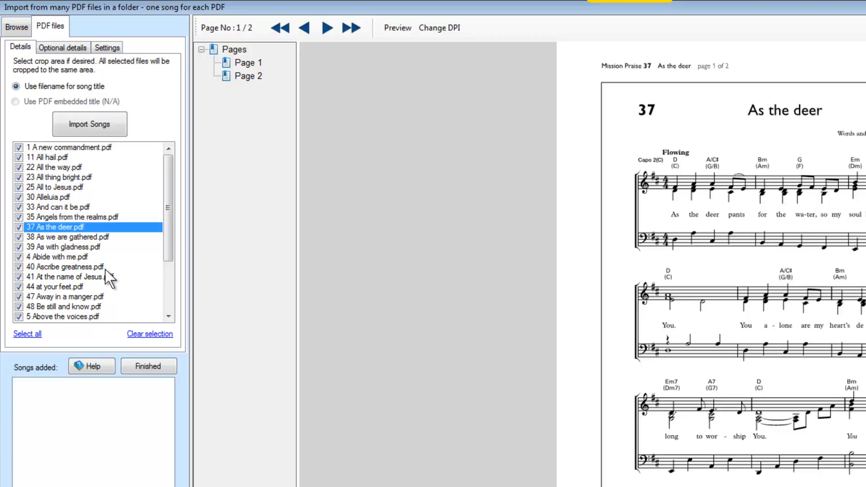
mouse_move(81, 162)
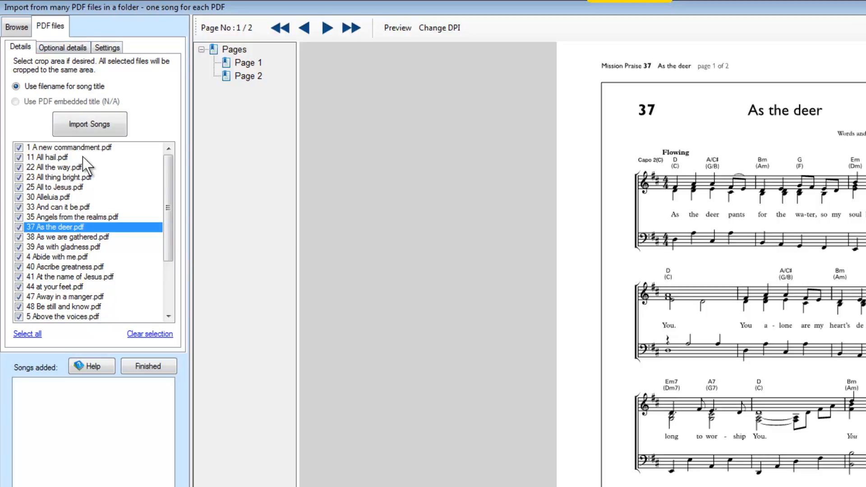
mouse_move(145, 366)
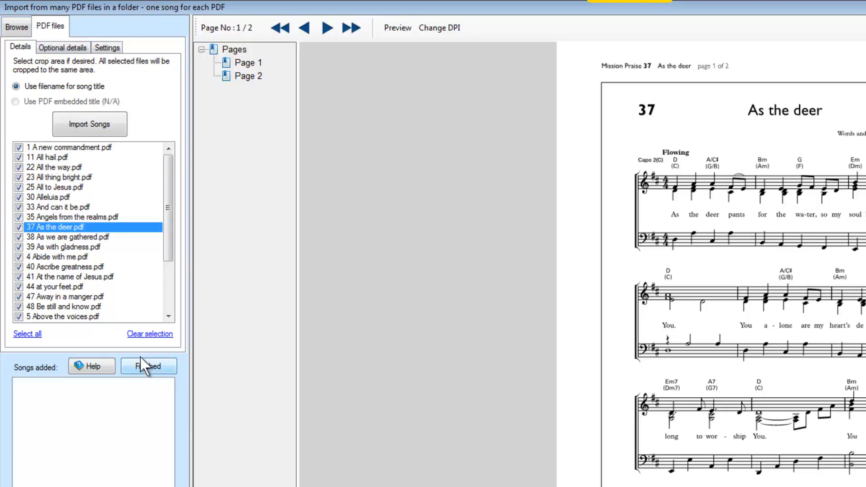
click(62, 147)
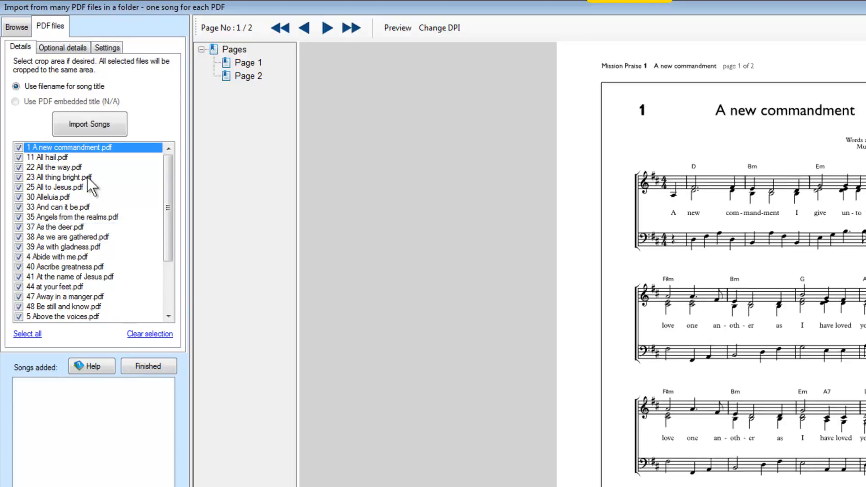
mouse_move(27, 254)
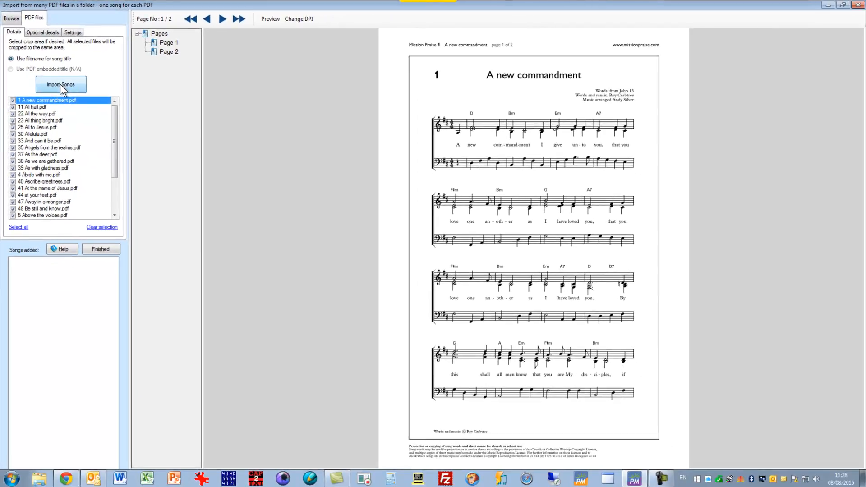
Step: Import all ticked PDFs as songs and dismiss the completion report
click(61, 84)
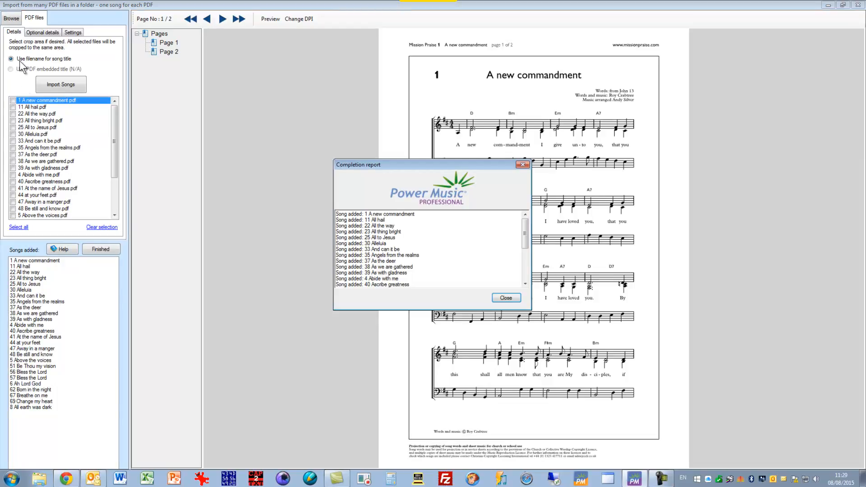
click(506, 298)
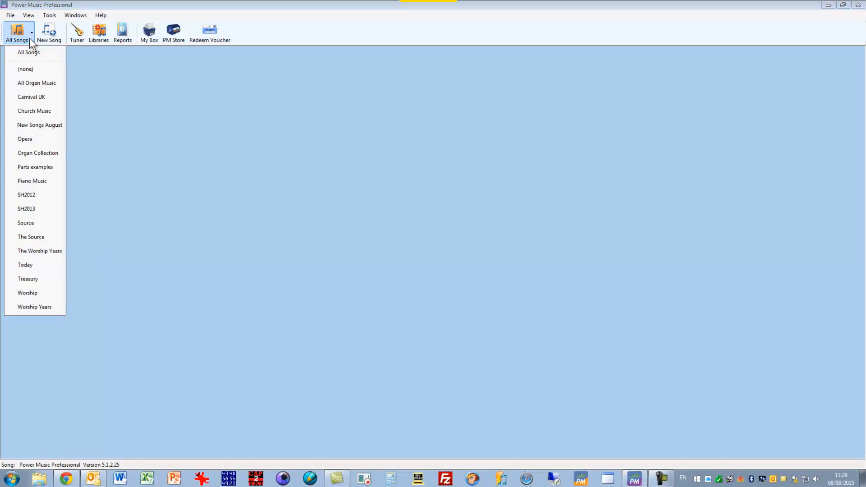
mouse_move(39, 130)
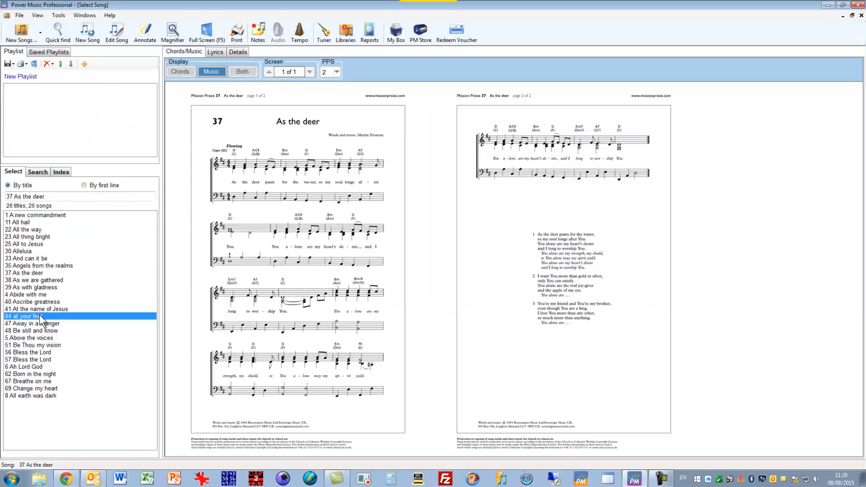
Step: View Bless the Lord, then Breathe on me, breath of God from the imported songs
click(28, 381)
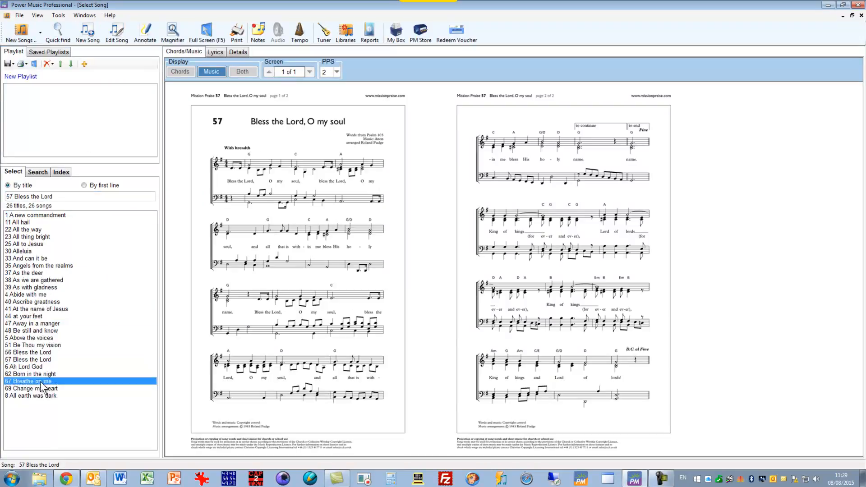
click(27, 381)
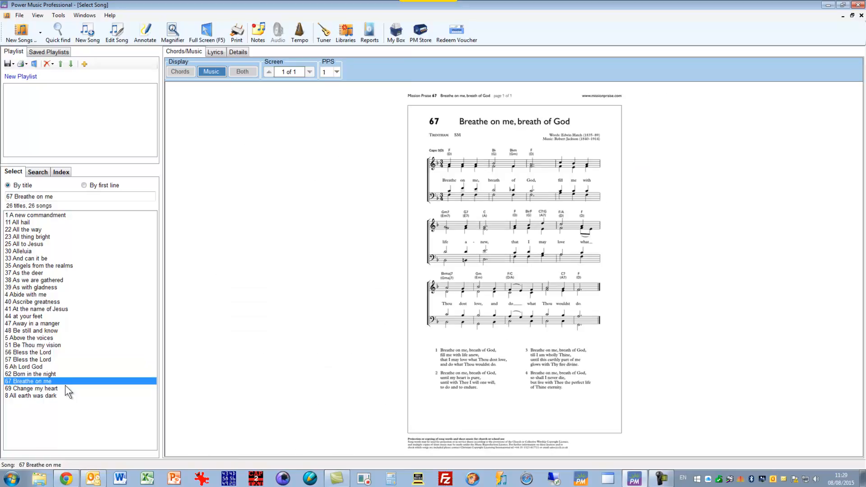
mouse_move(30, 361)
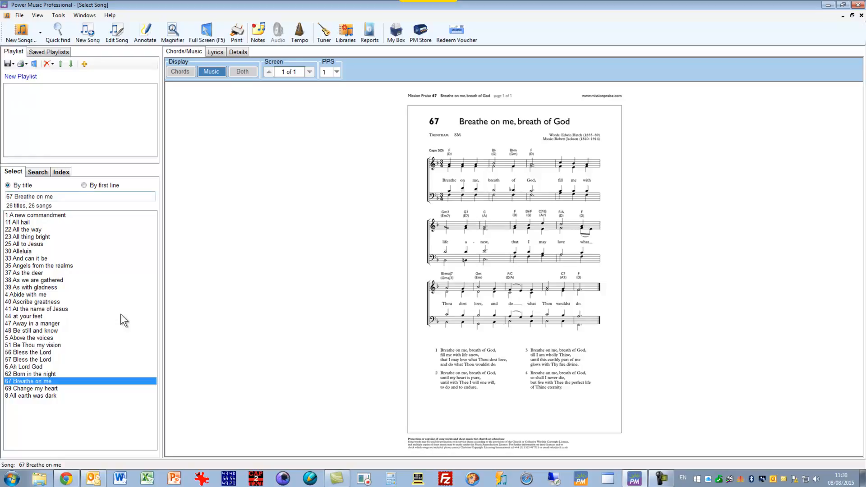
mouse_move(244, 75)
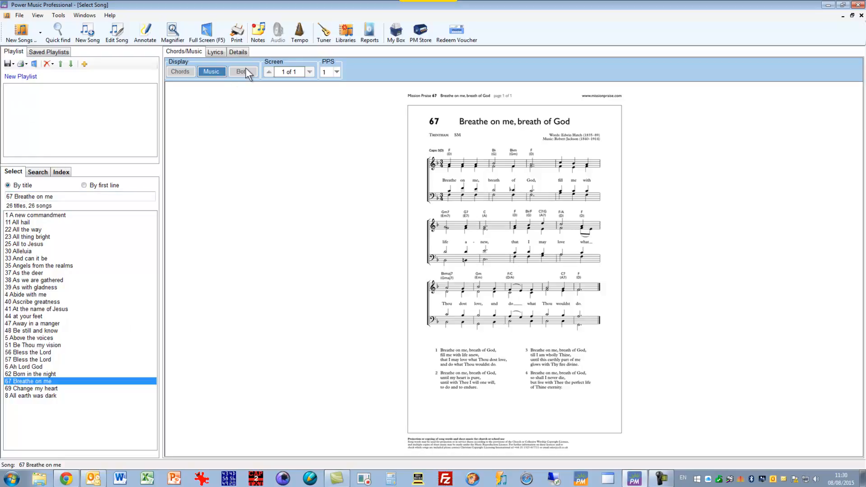
click(239, 51)
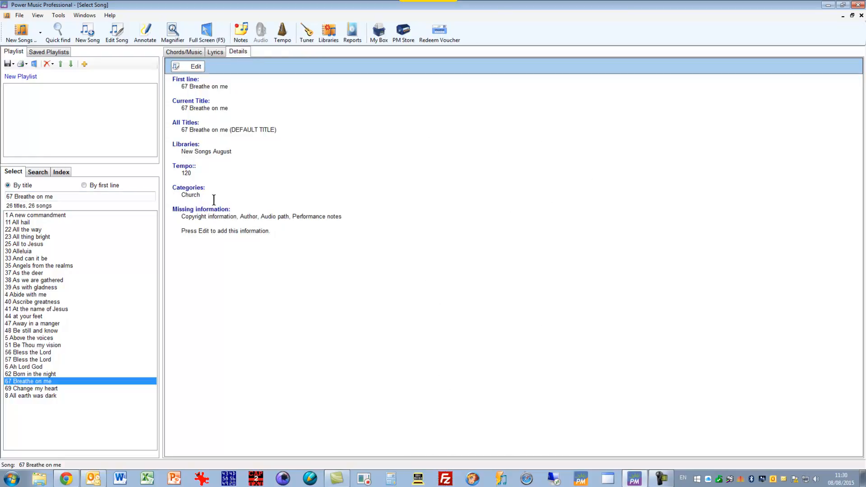
mouse_move(206, 195)
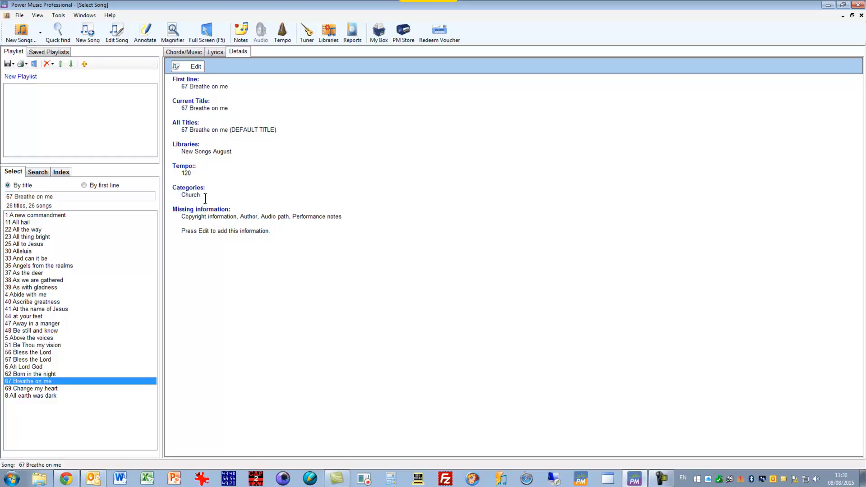
mouse_move(16, 280)
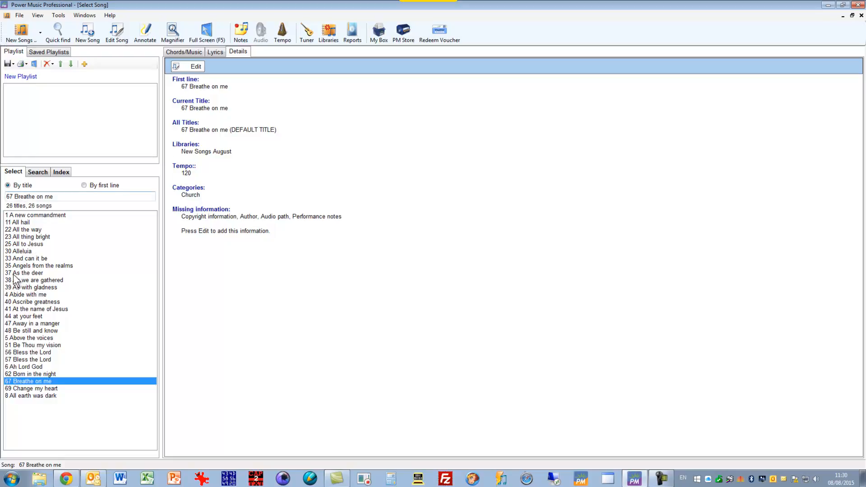
click(184, 51)
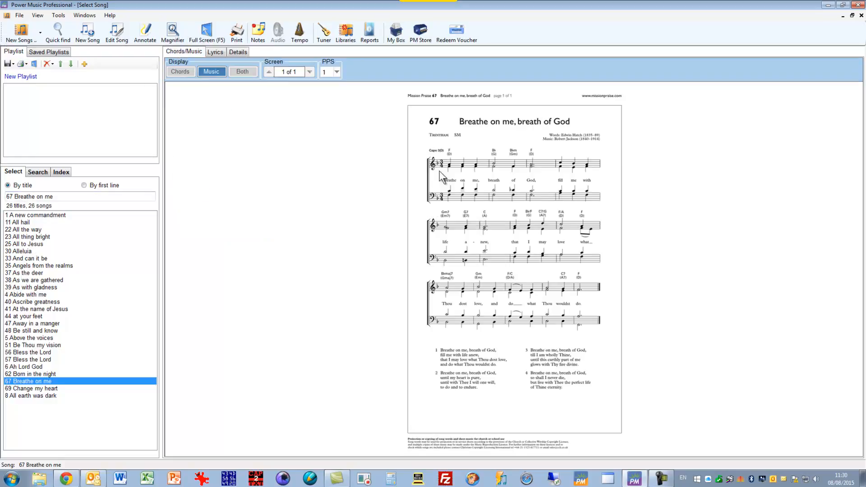
mouse_move(645, 477)
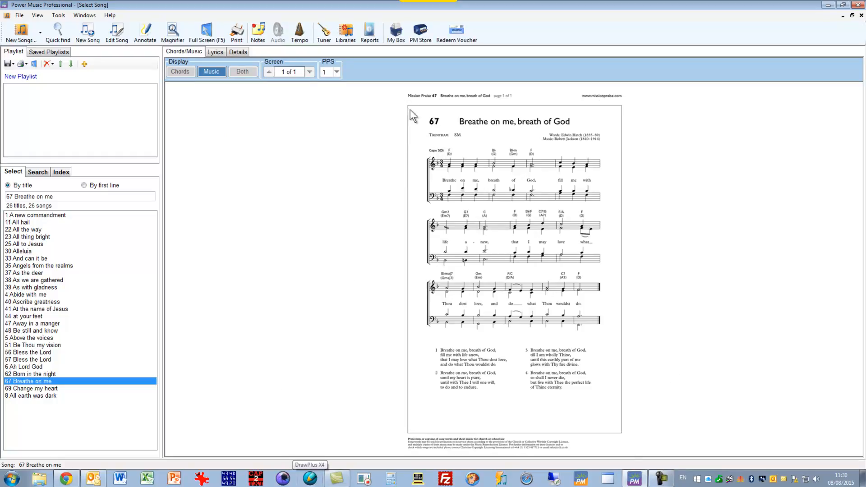
mouse_move(609, 399)
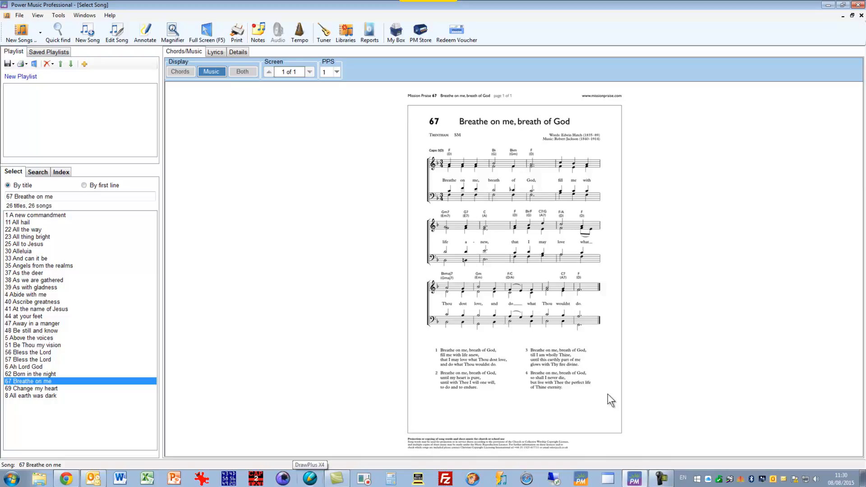
mouse_move(410, 102)
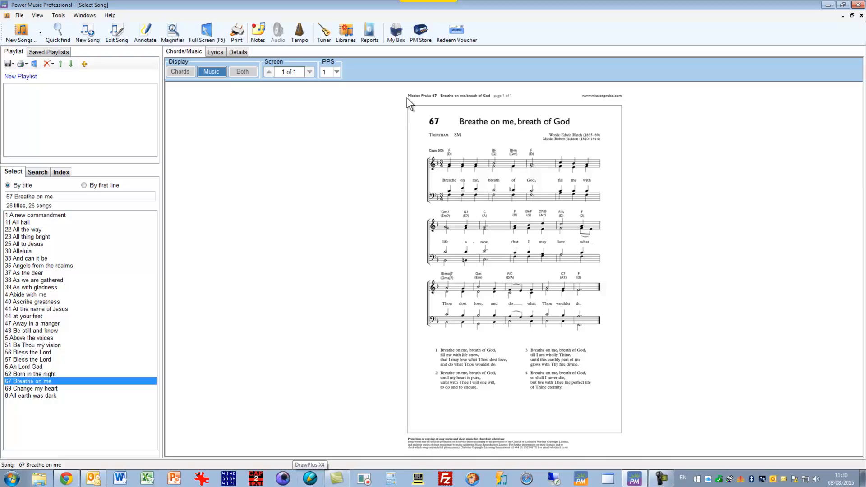
mouse_move(478, 417)
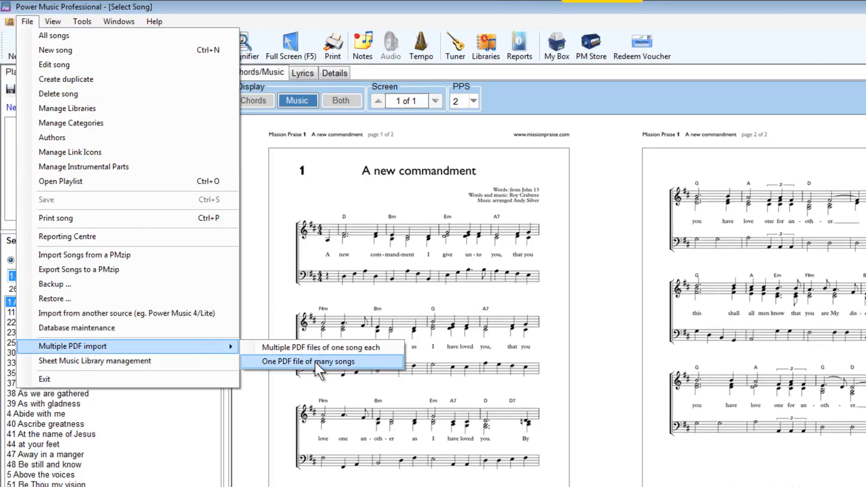
Step: Start a One PDF file of many songs import, letting the open song window close first
click(310, 361)
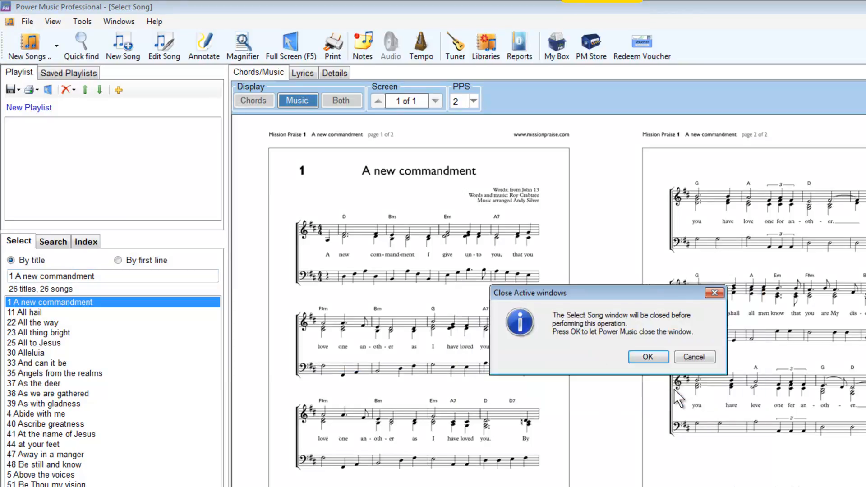
click(647, 357)
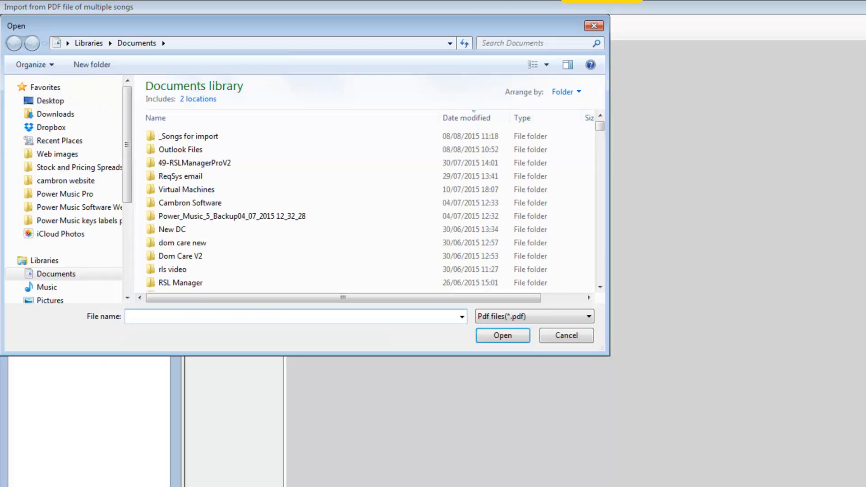
mouse_move(122, 167)
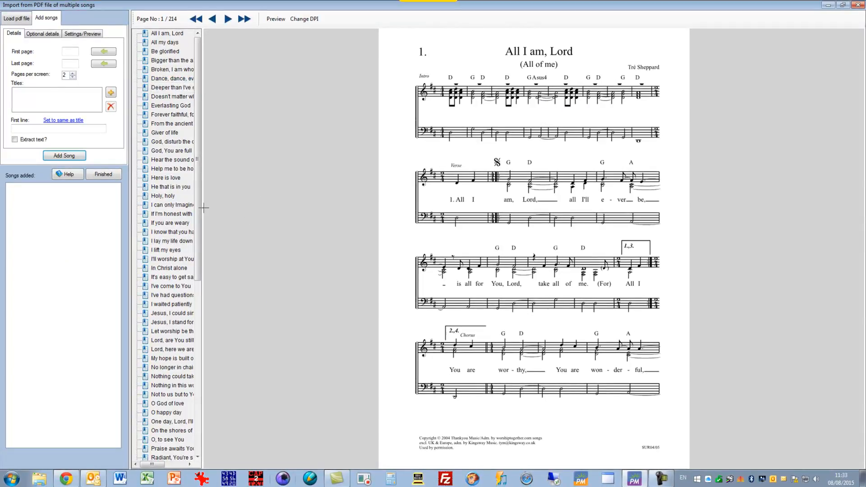
Step: Widen the title list and preview Through everything I do, O to see You, and Praise awaits You in this place
drag(206, 208, 237, 207)
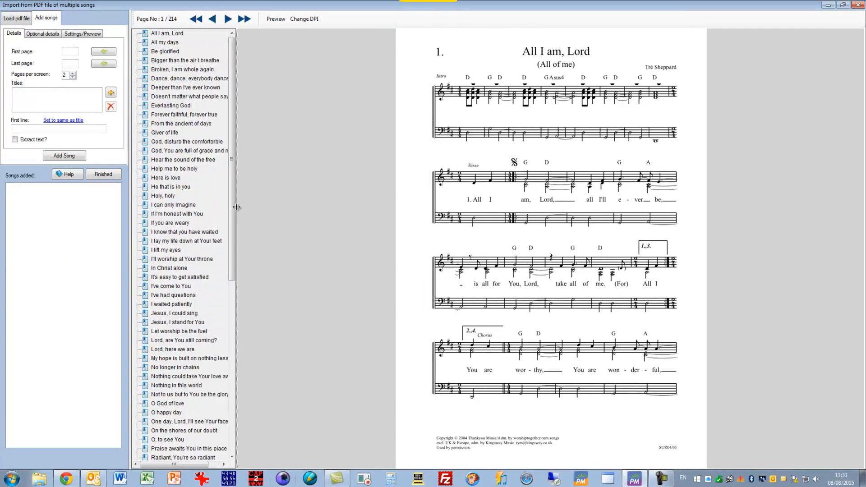
click(165, 51)
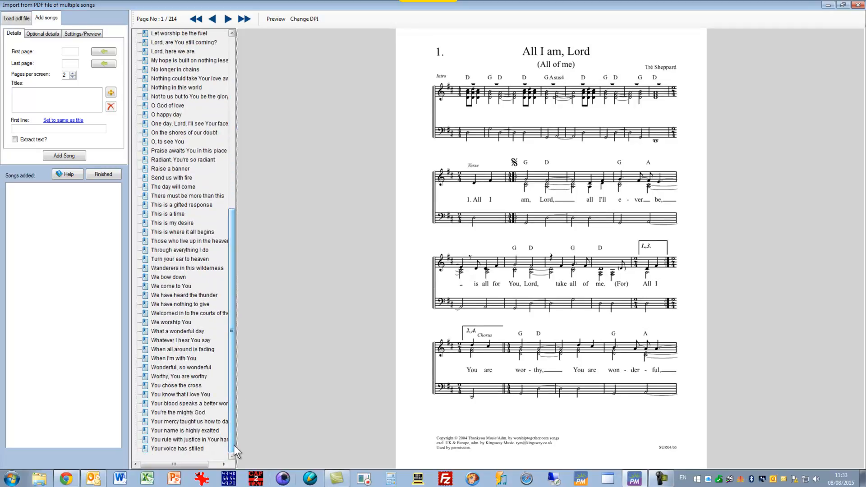
click(180, 250)
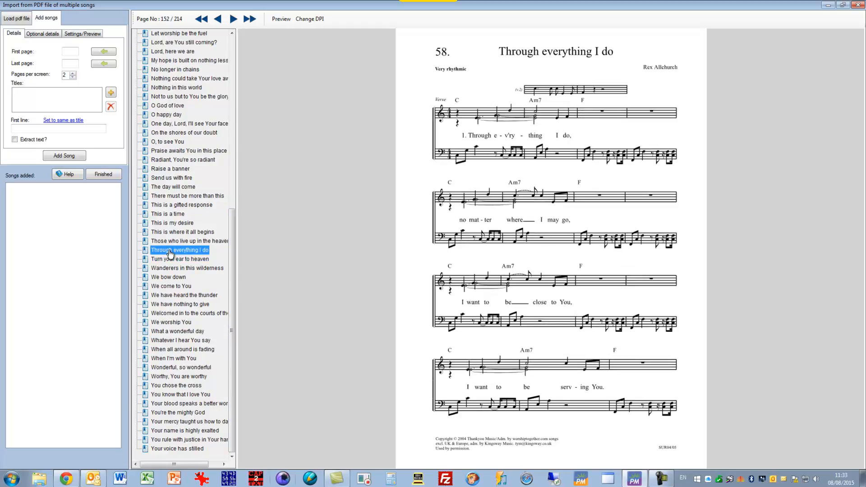
click(167, 140)
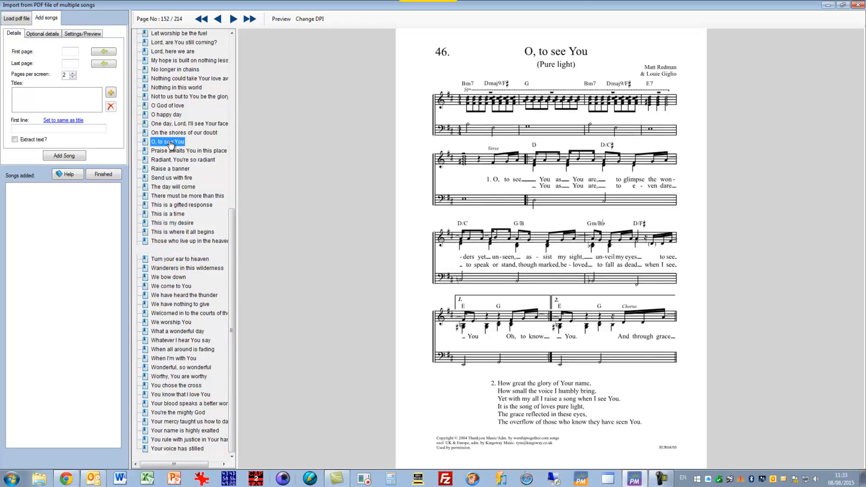
click(188, 196)
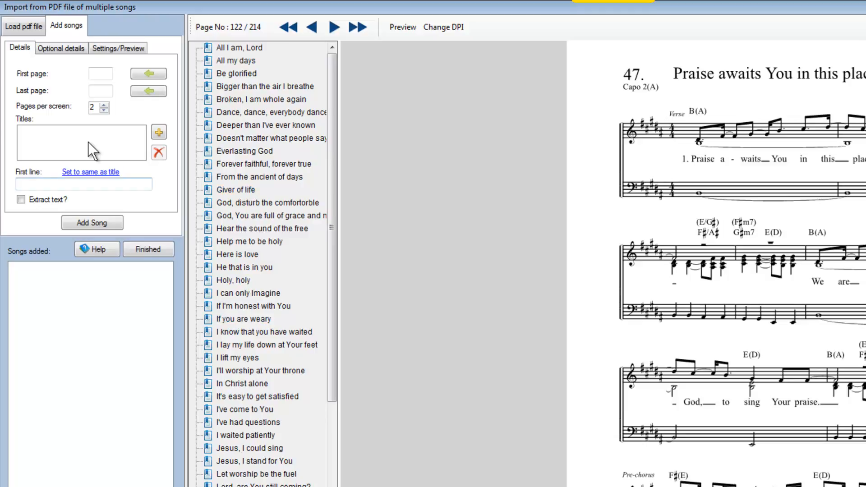
click(257, 397)
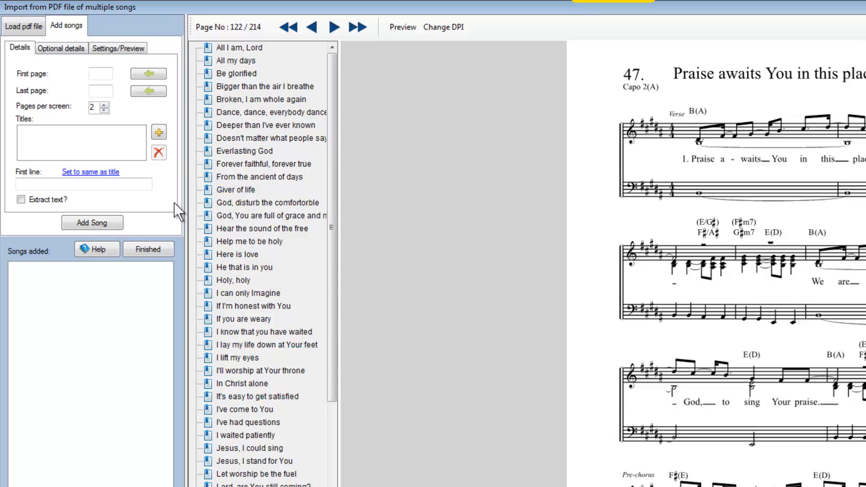
click(62, 48)
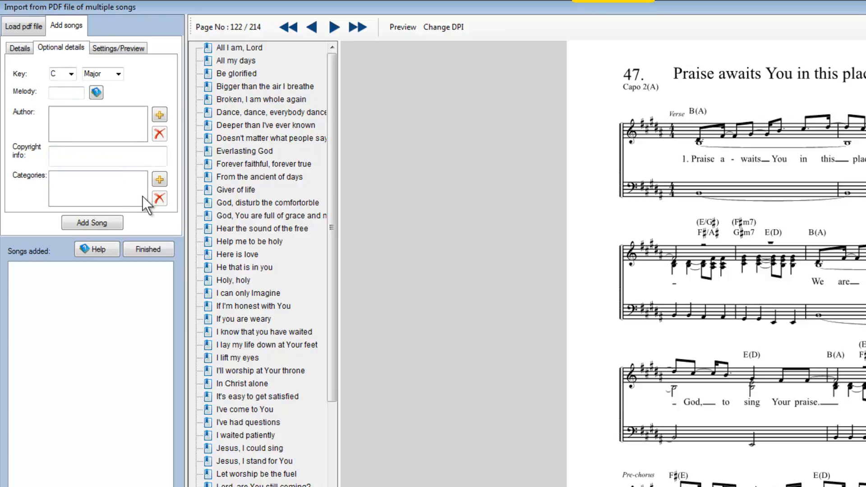
click(118, 48)
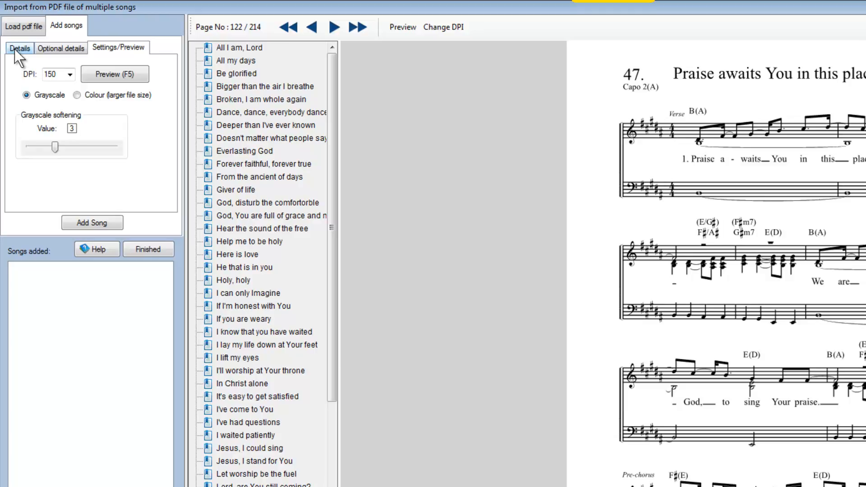
click(18, 49)
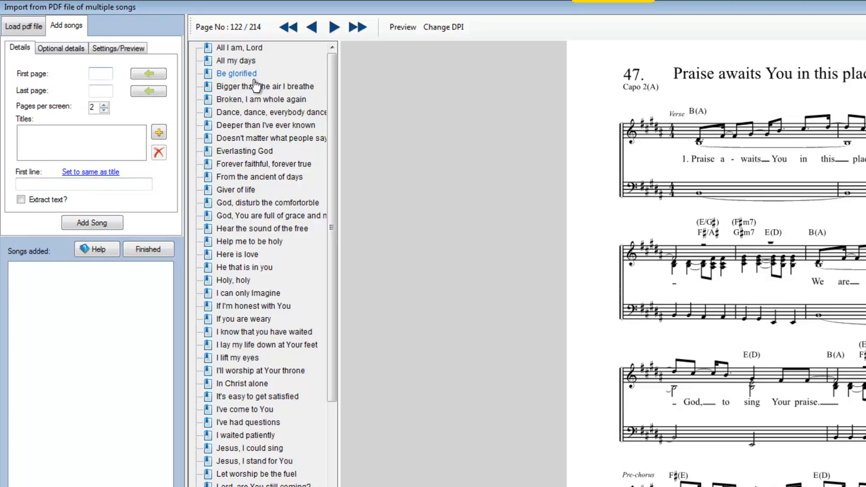
Step: Select All I am, Lord and set its page range to 1–2
click(240, 48)
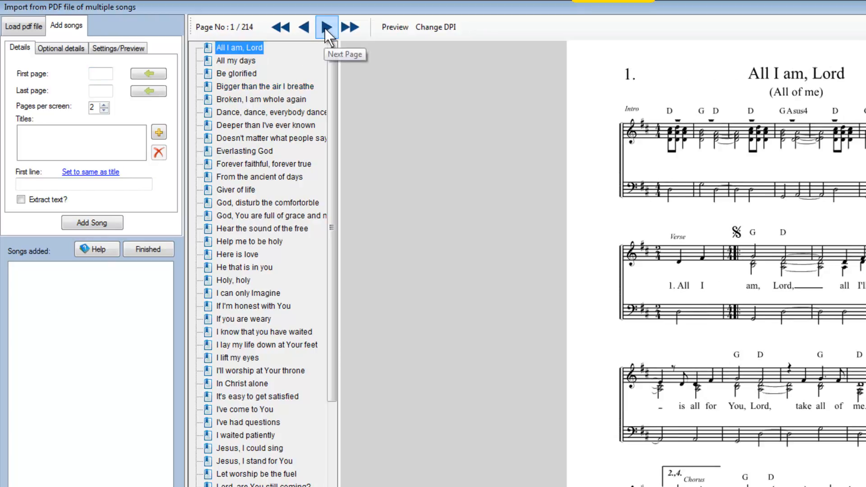
click(324, 27)
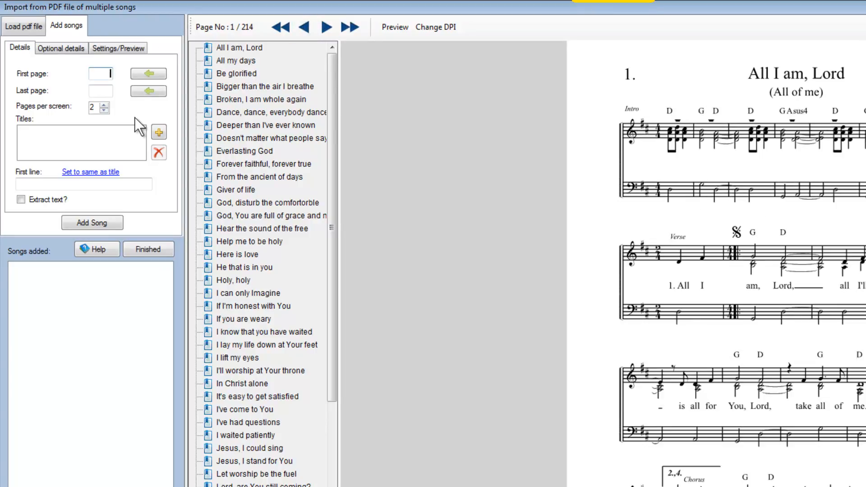
click(100, 91)
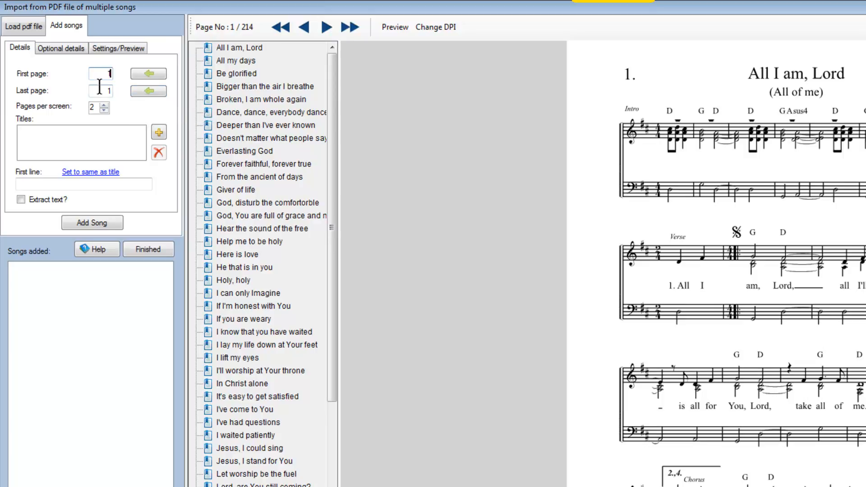
text(2)
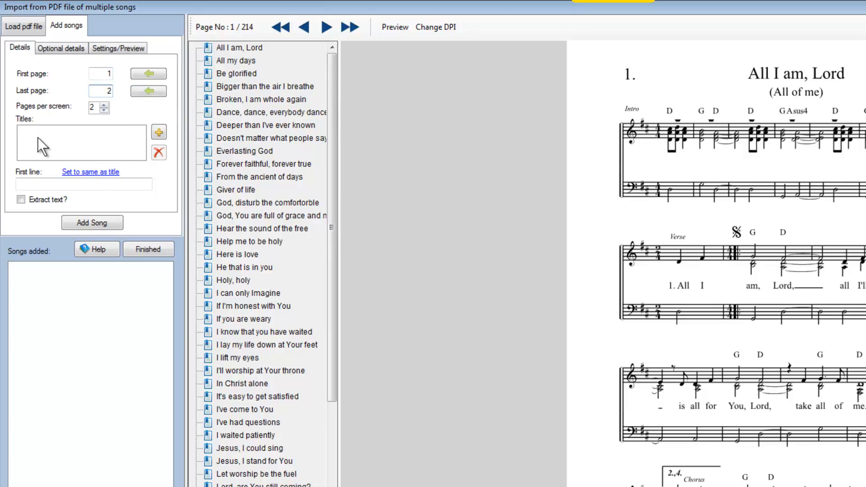
Step: Enter the title 'All I am Lord', copy it to the first line, and add the song
click(159, 132)
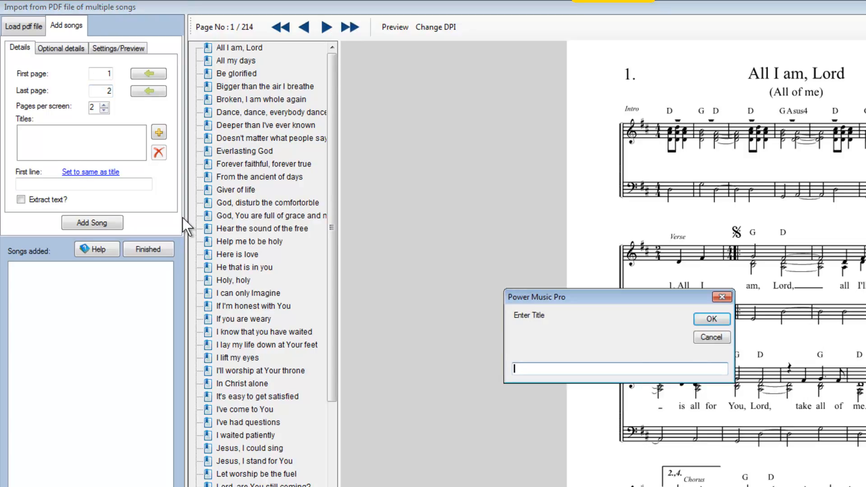
text(All)
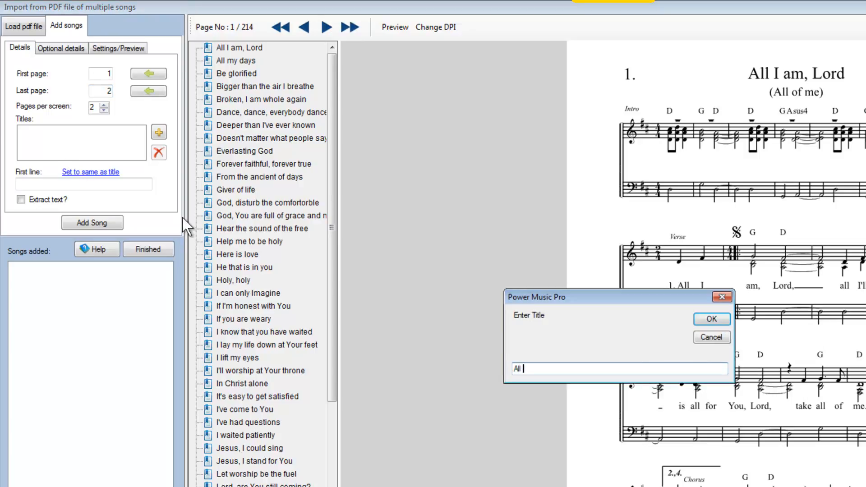
text(I am)
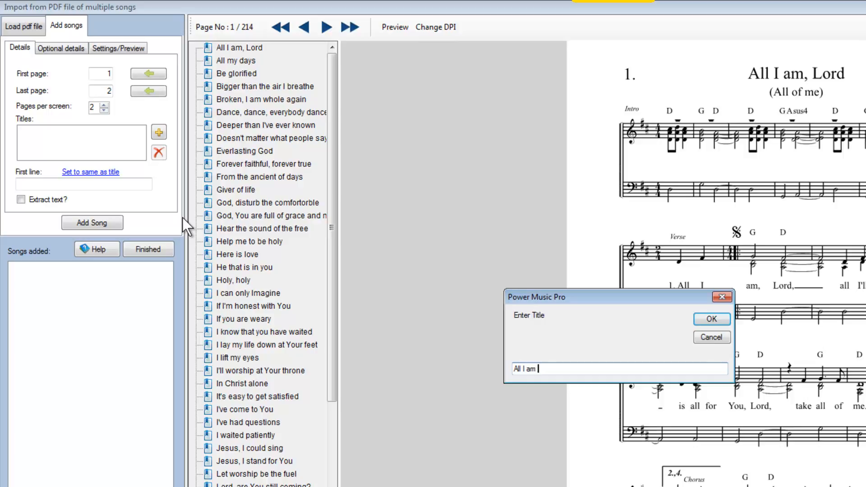
text(Lord)
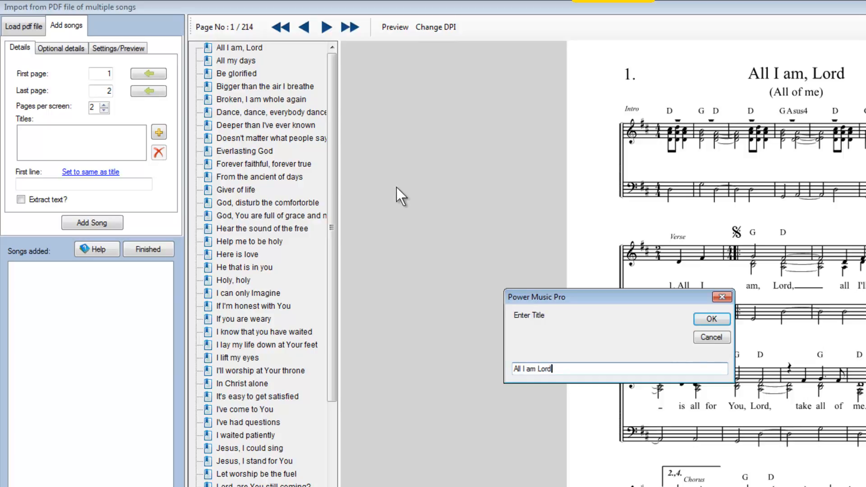
click(710, 319)
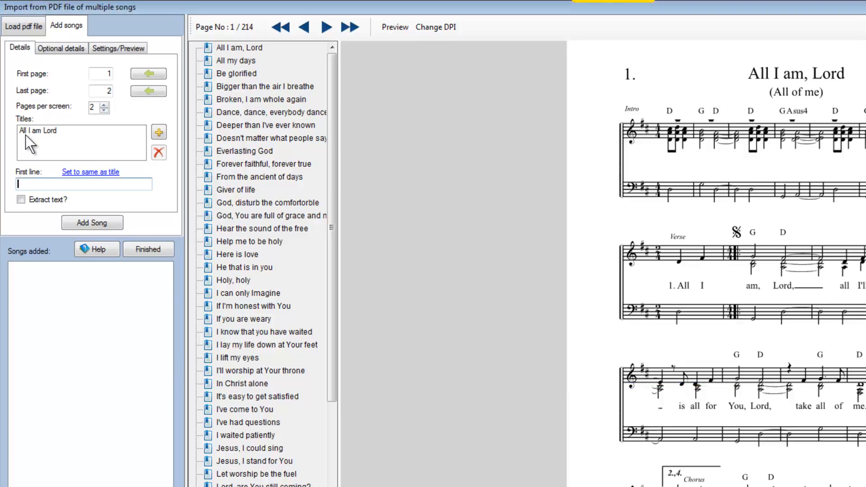
mouse_move(100, 176)
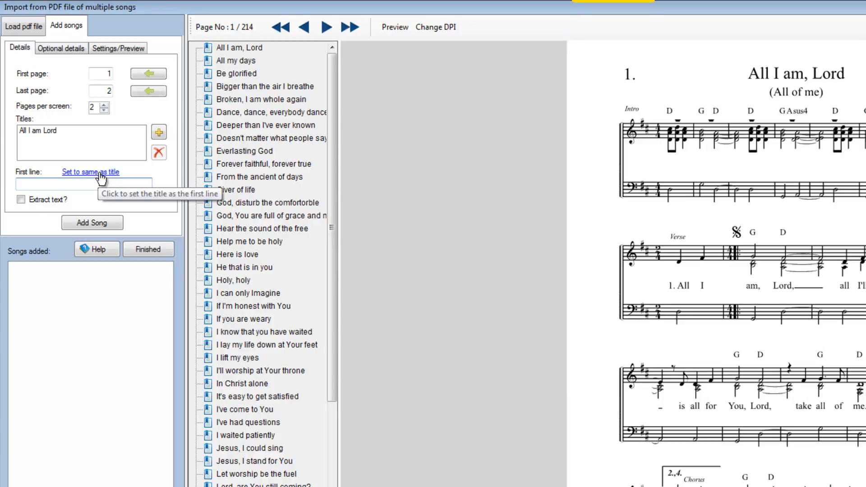
click(90, 171)
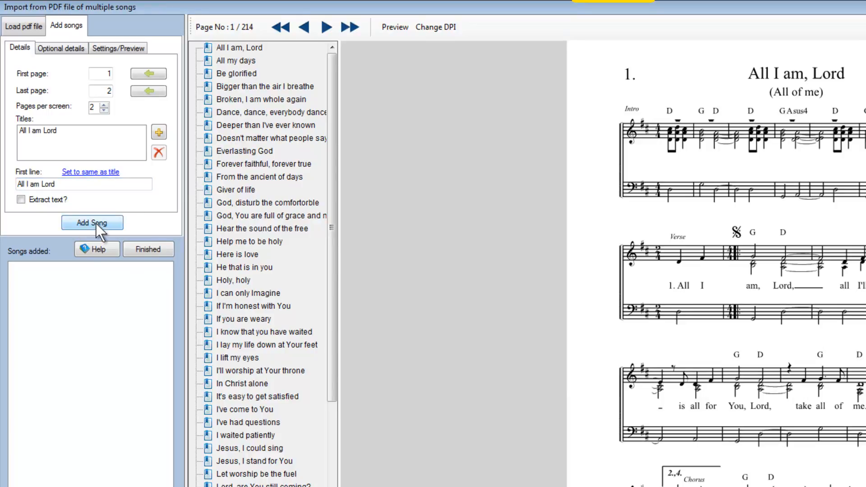
click(92, 223)
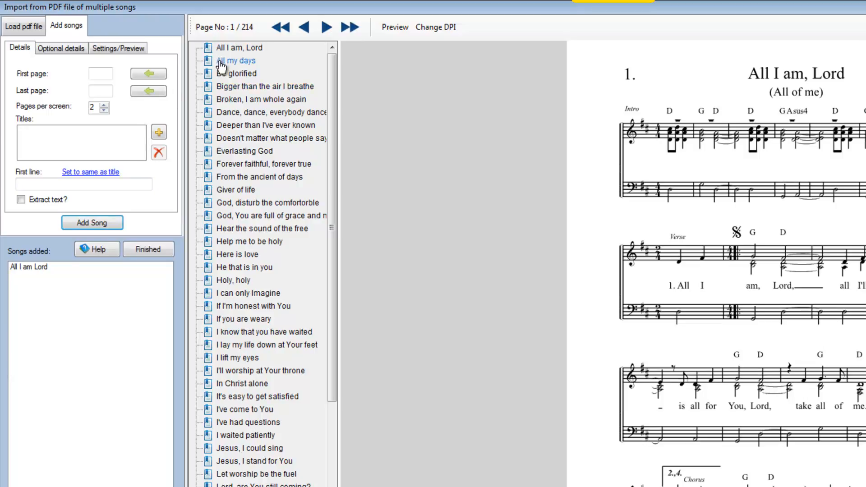
Step: Select All my days and set its page range to 3–4
click(235, 61)
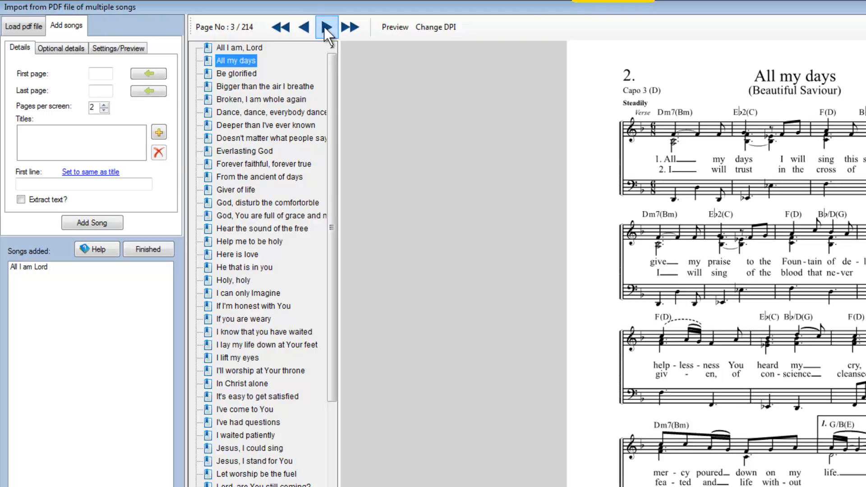
click(324, 27)
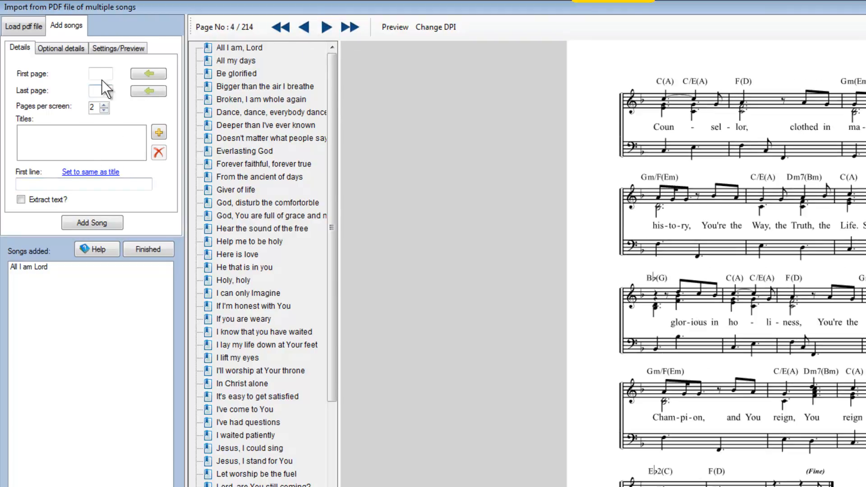
click(148, 74)
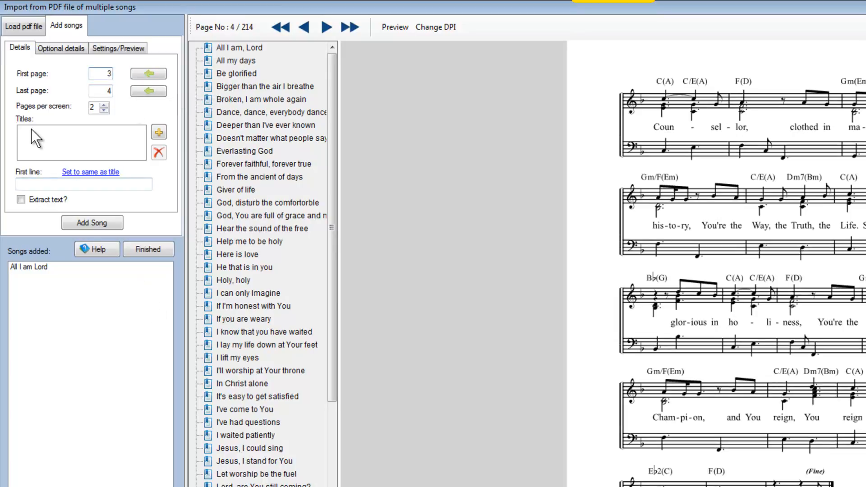
Step: Enter the title 'All my days', copy it to the first line, and add the song
click(158, 131)
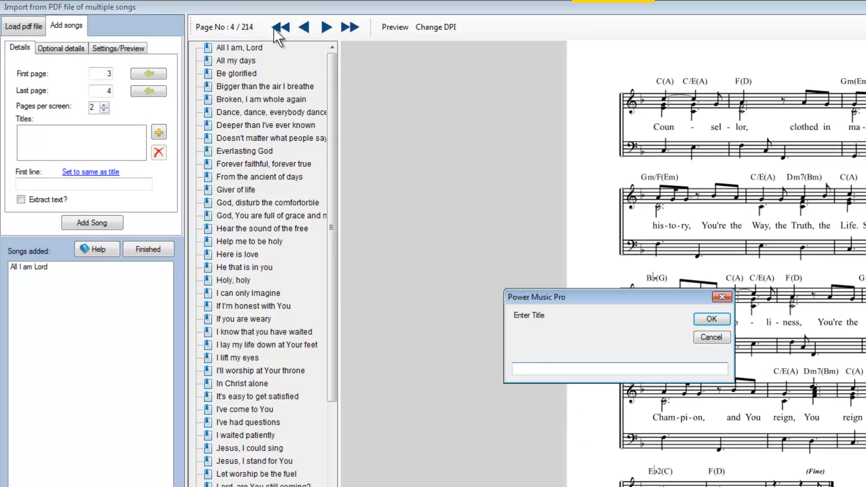
mouse_move(287, 135)
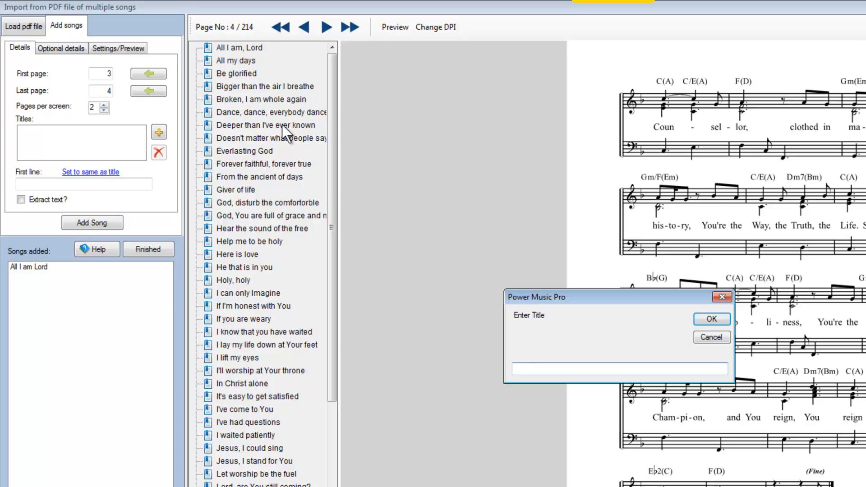
text(All my da)
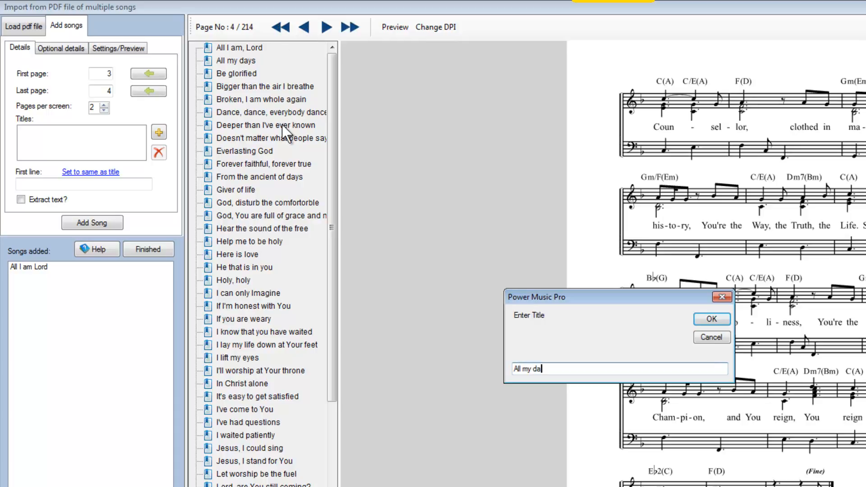
text(ys)
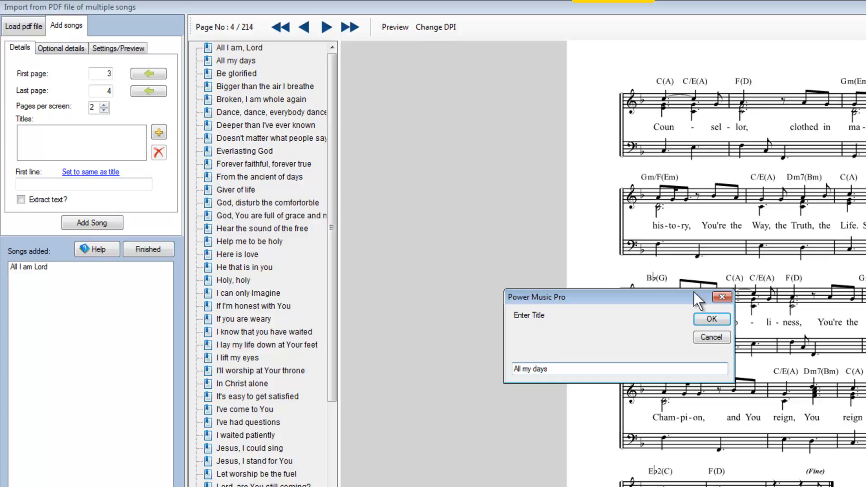
click(711, 319)
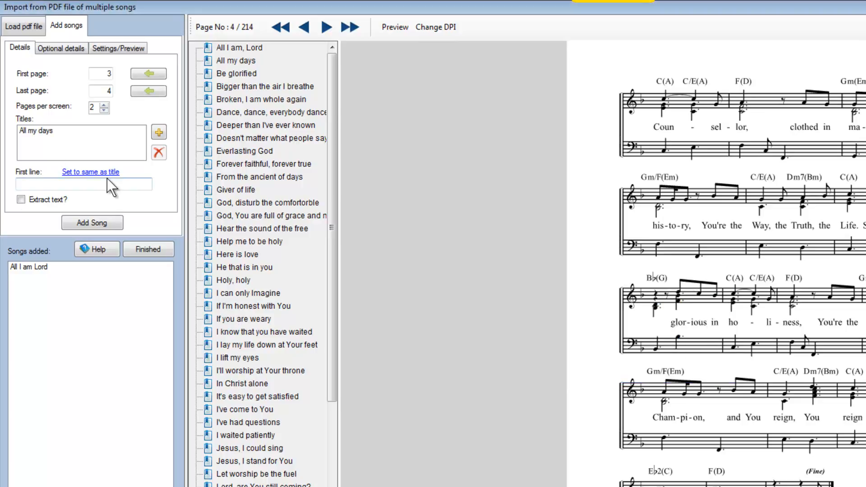
click(90, 171)
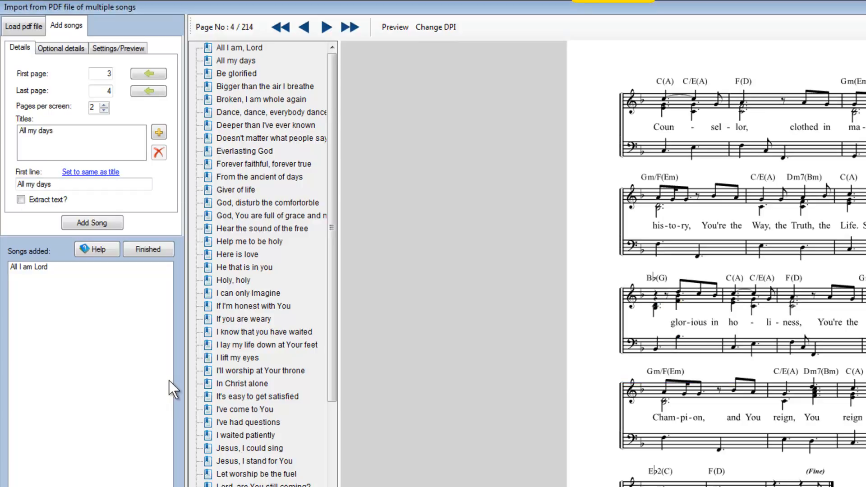
click(92, 223)
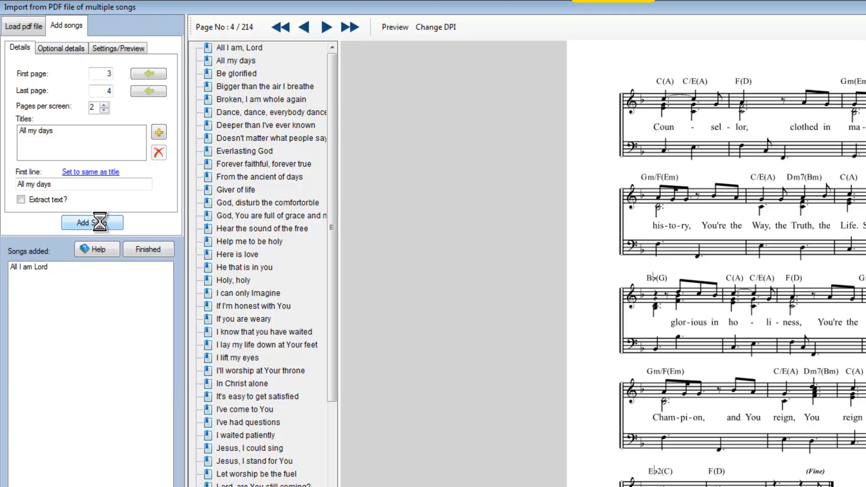
click(92, 222)
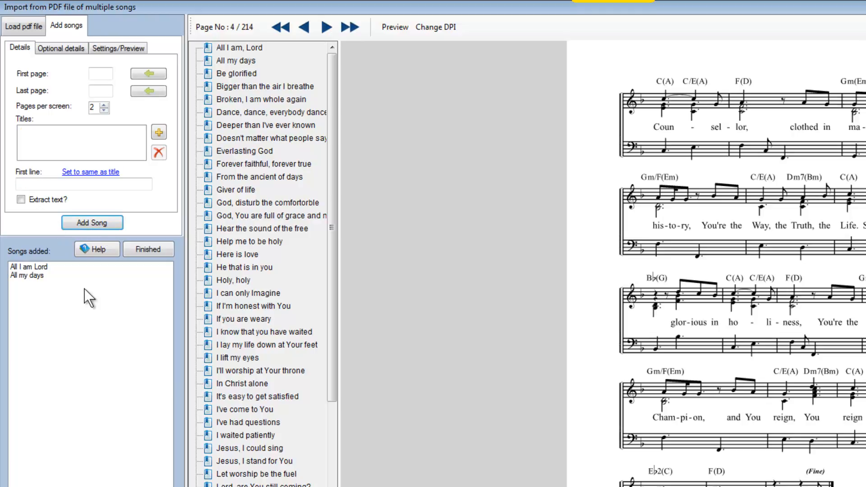
click(261, 371)
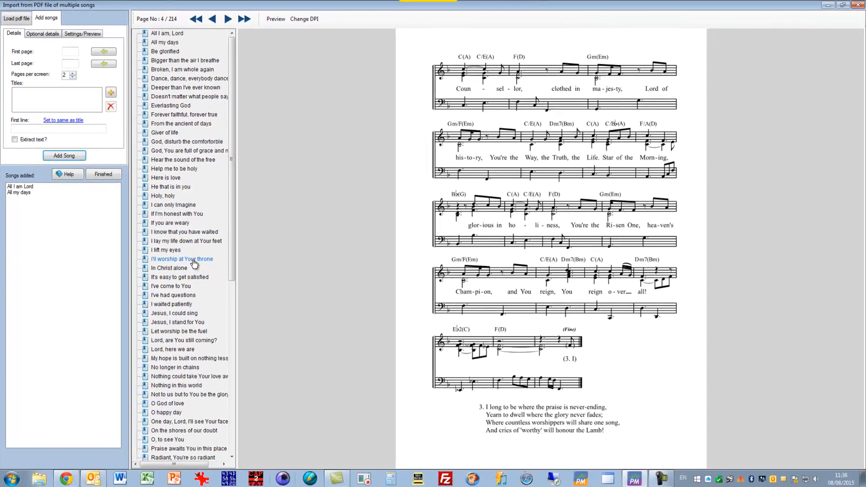
click(170, 223)
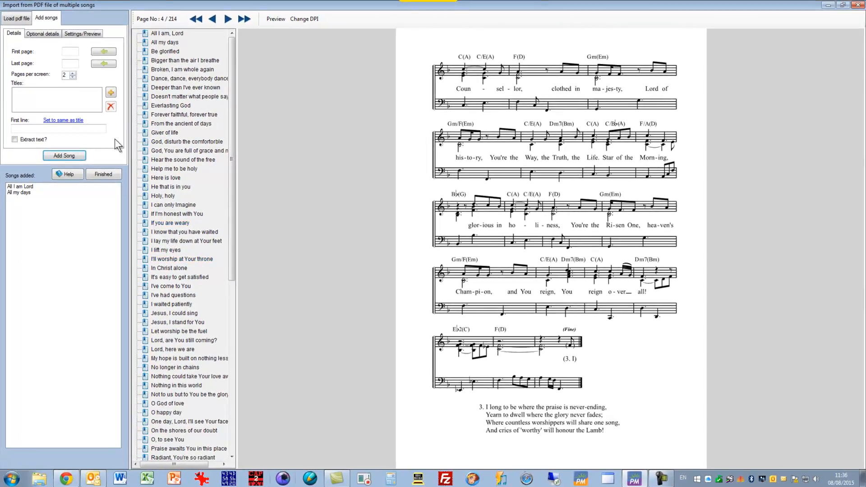
mouse_move(414, 202)
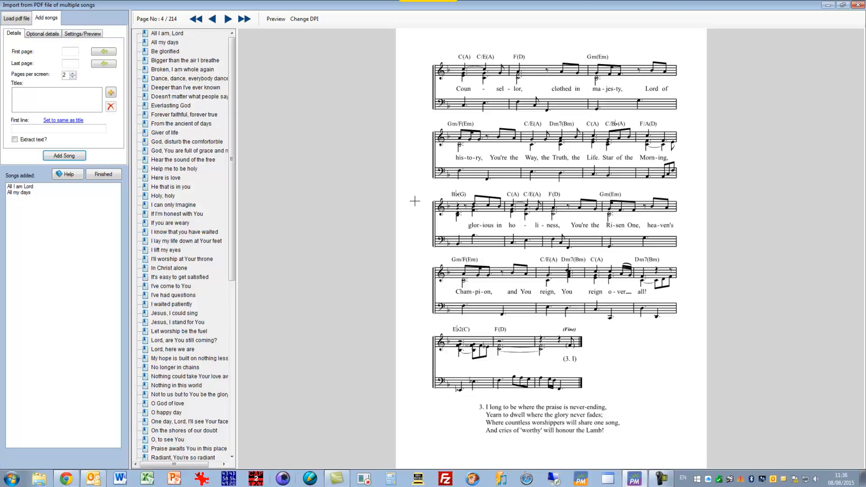